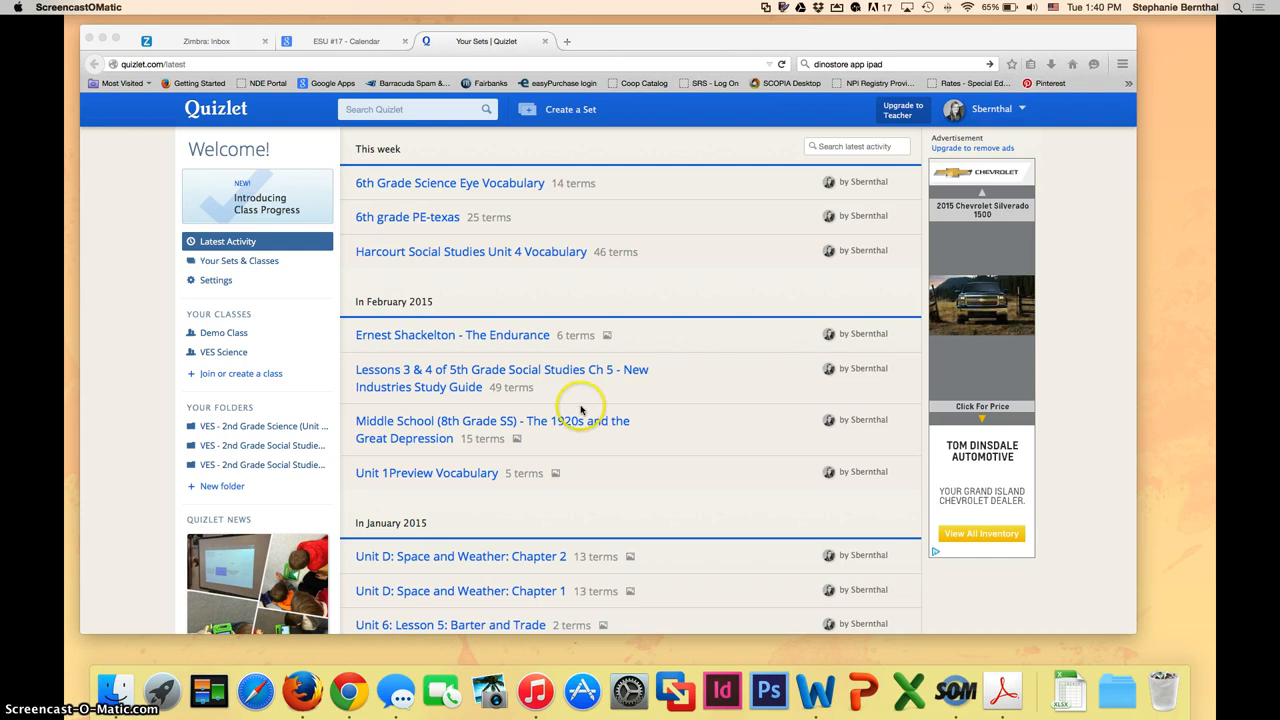
mouse_move(503, 270)
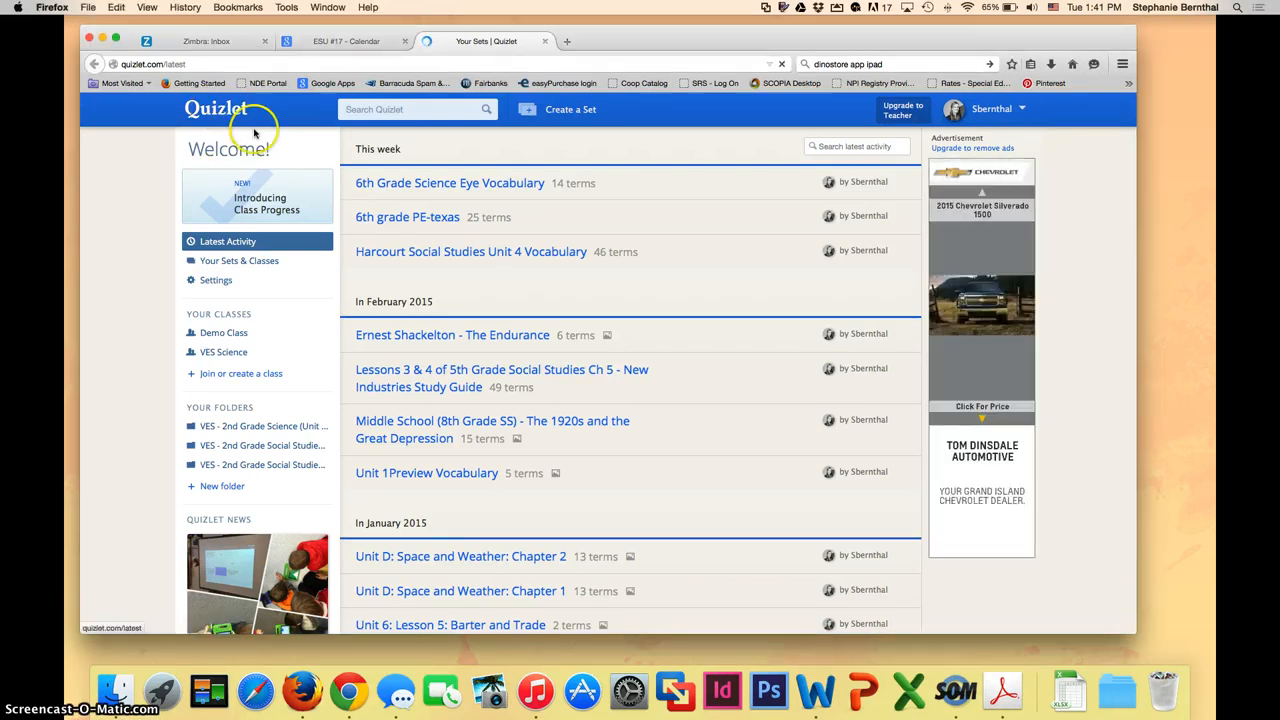
mouse_move(425, 251)
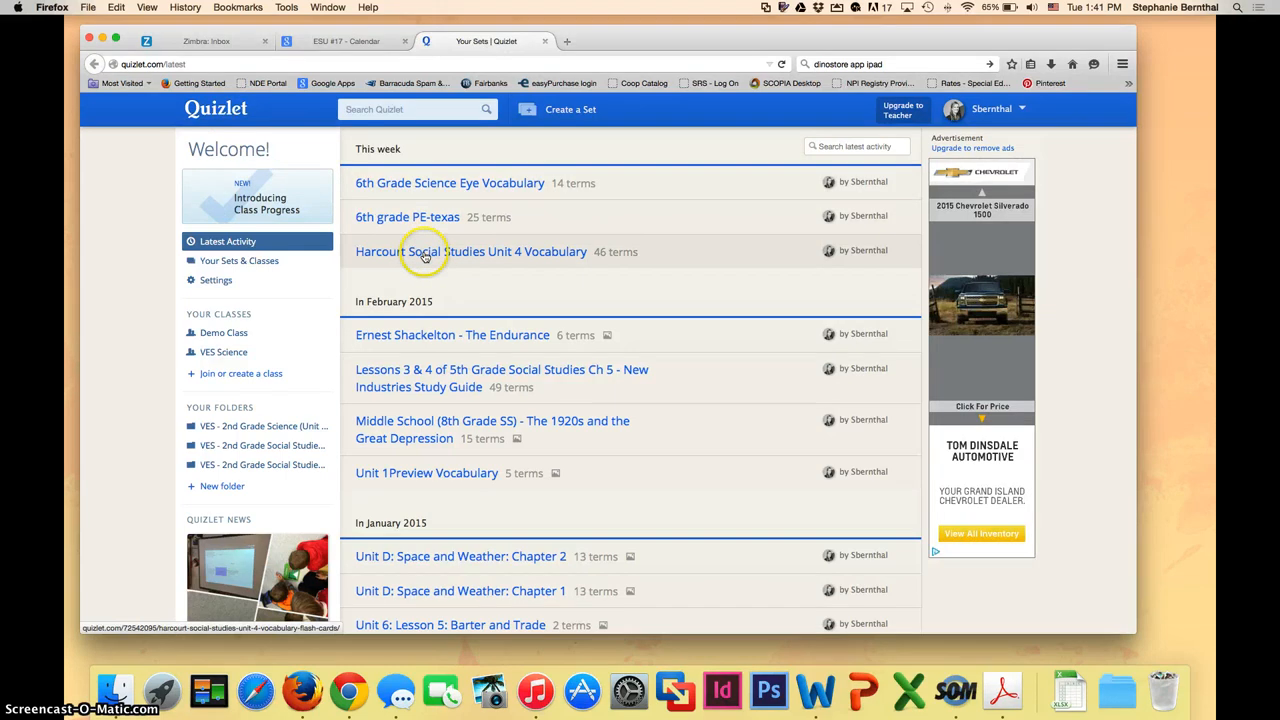
- Open the 'Harcourt Social Studies Unit 4 Vocabulary' set from Latest Activity
click(471, 251)
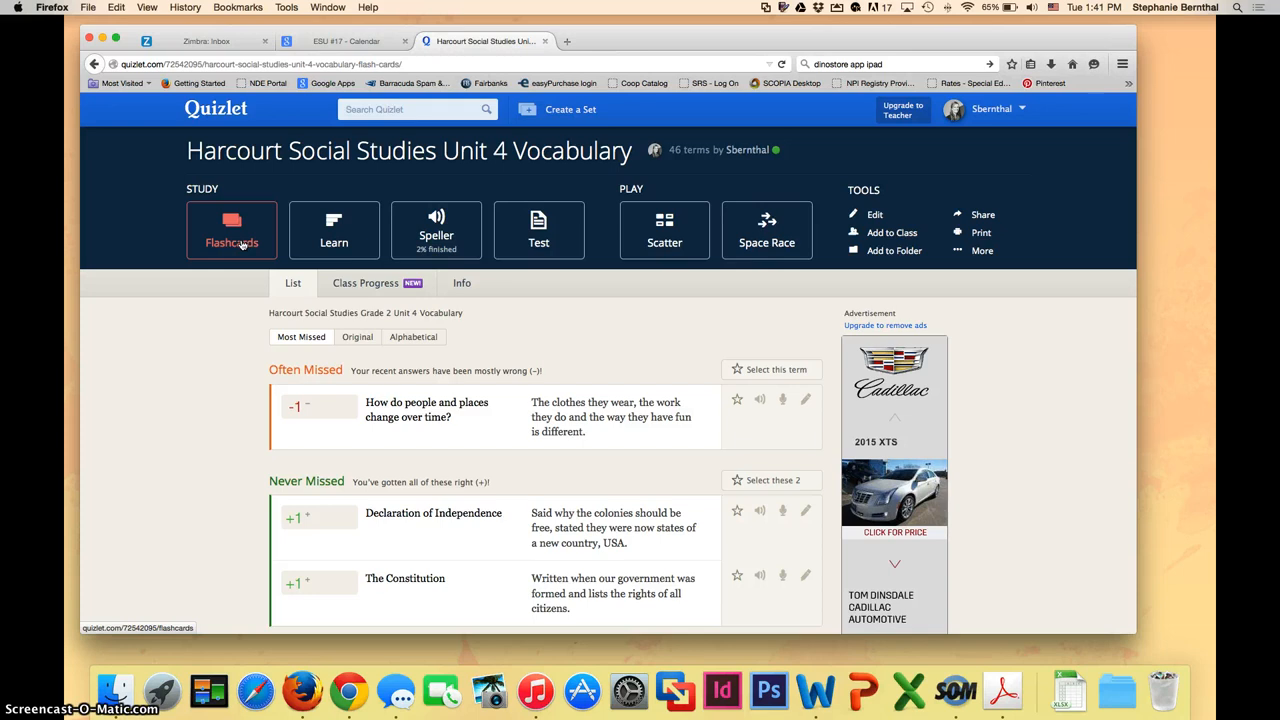
- Study the 46 cards as flashcards, starting with the definition side and audio off
click(232, 230)
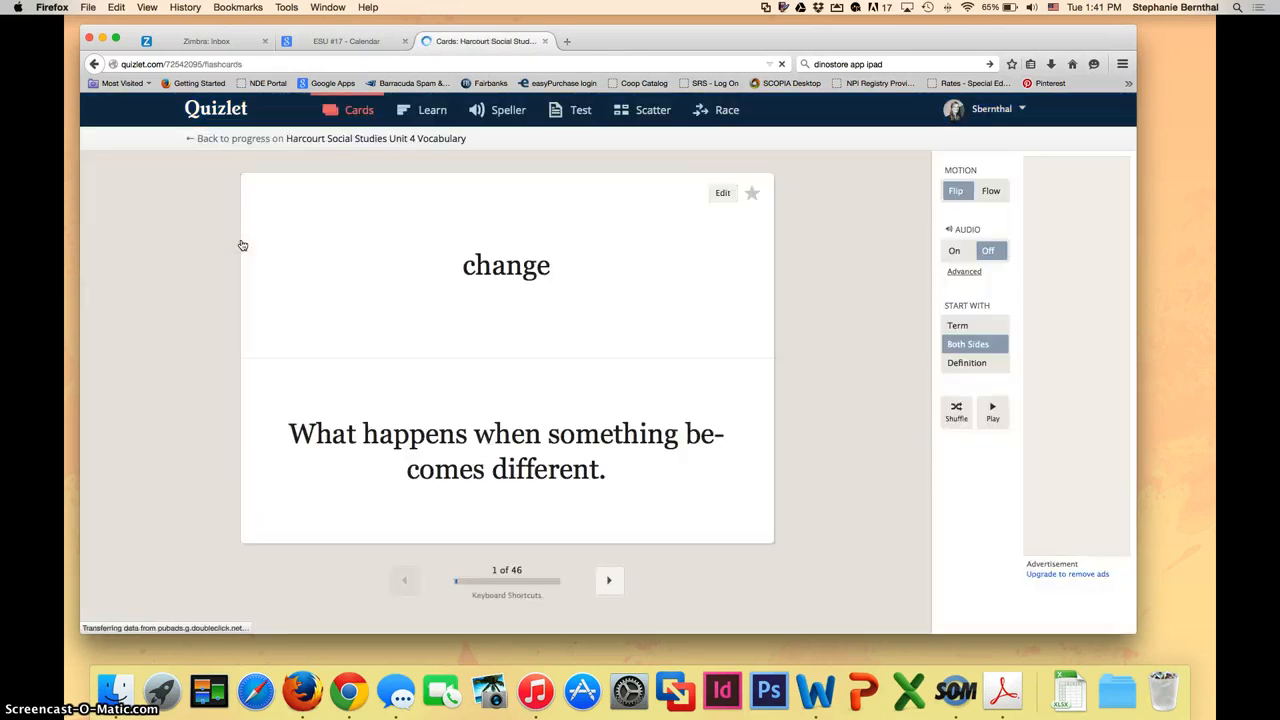
mouse_move(682, 362)
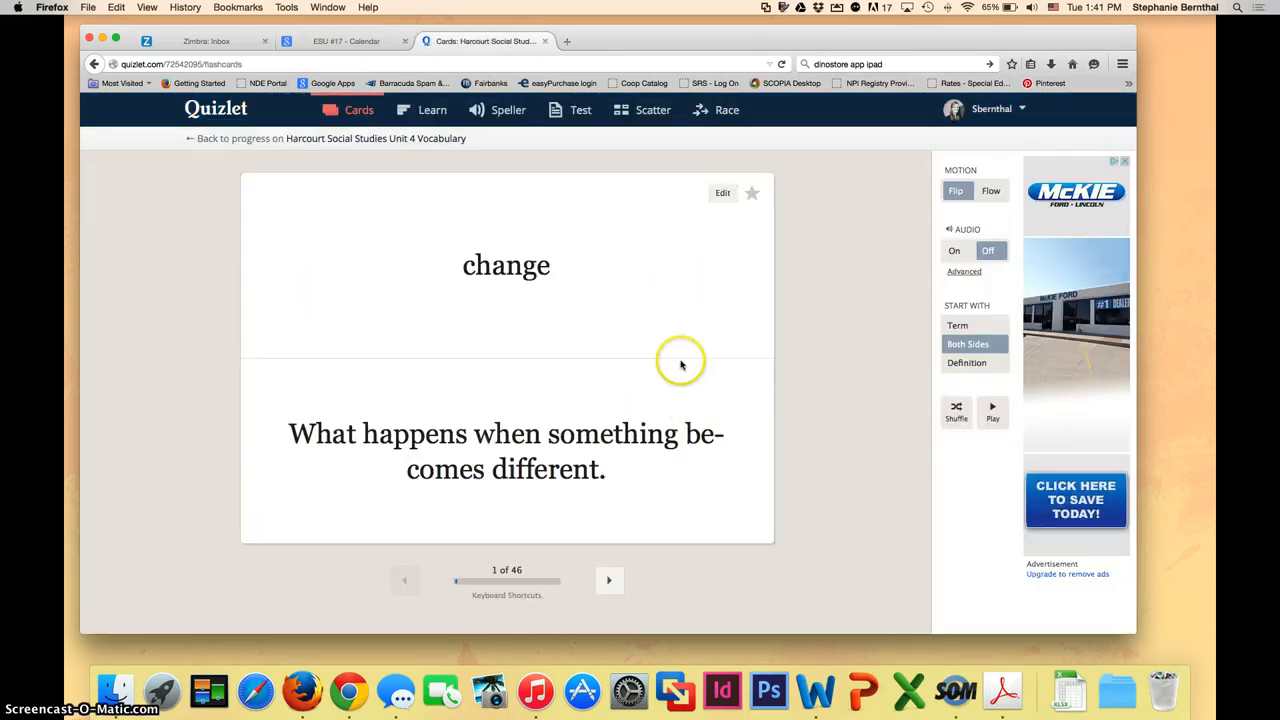
mouse_move(683, 377)
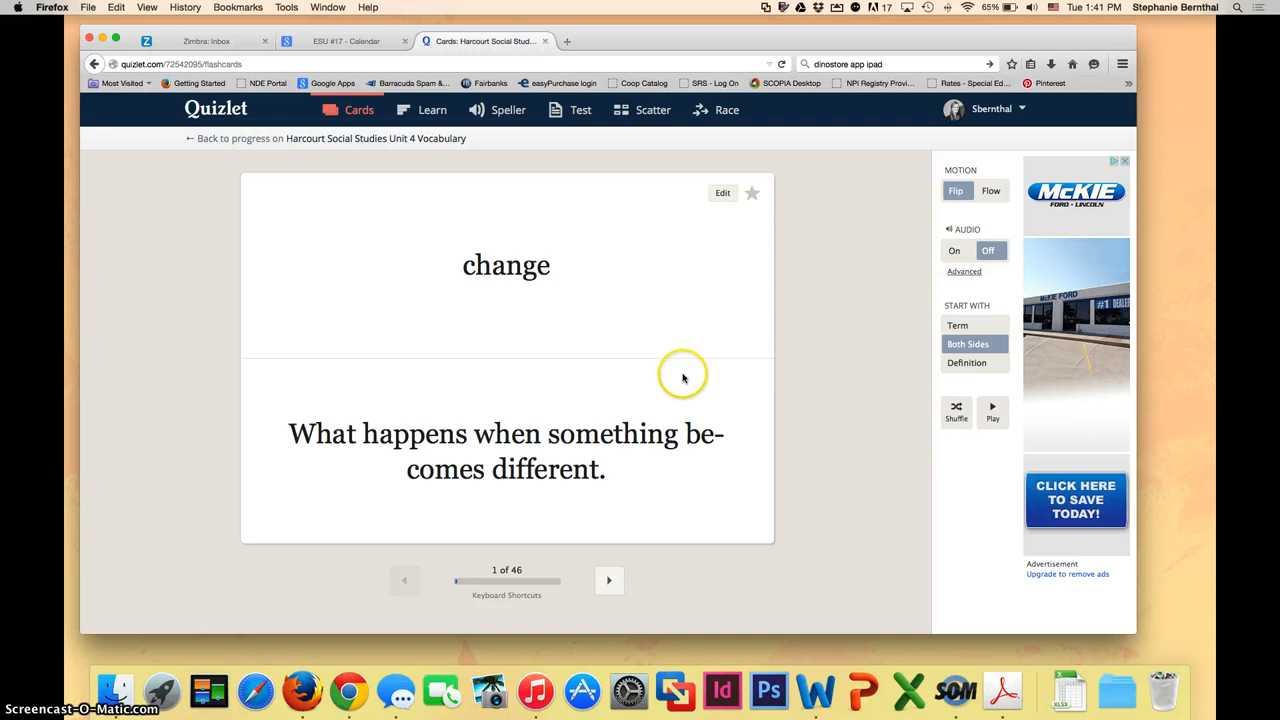
click(957, 325)
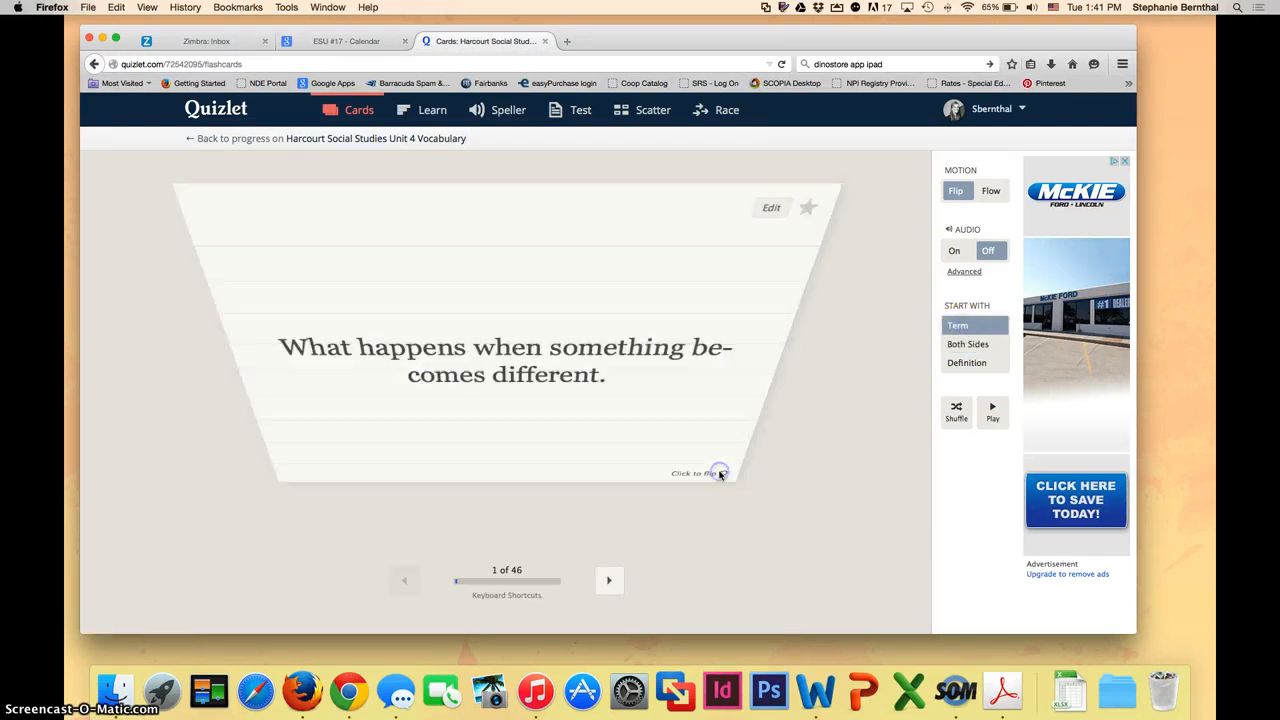
click(720, 473)
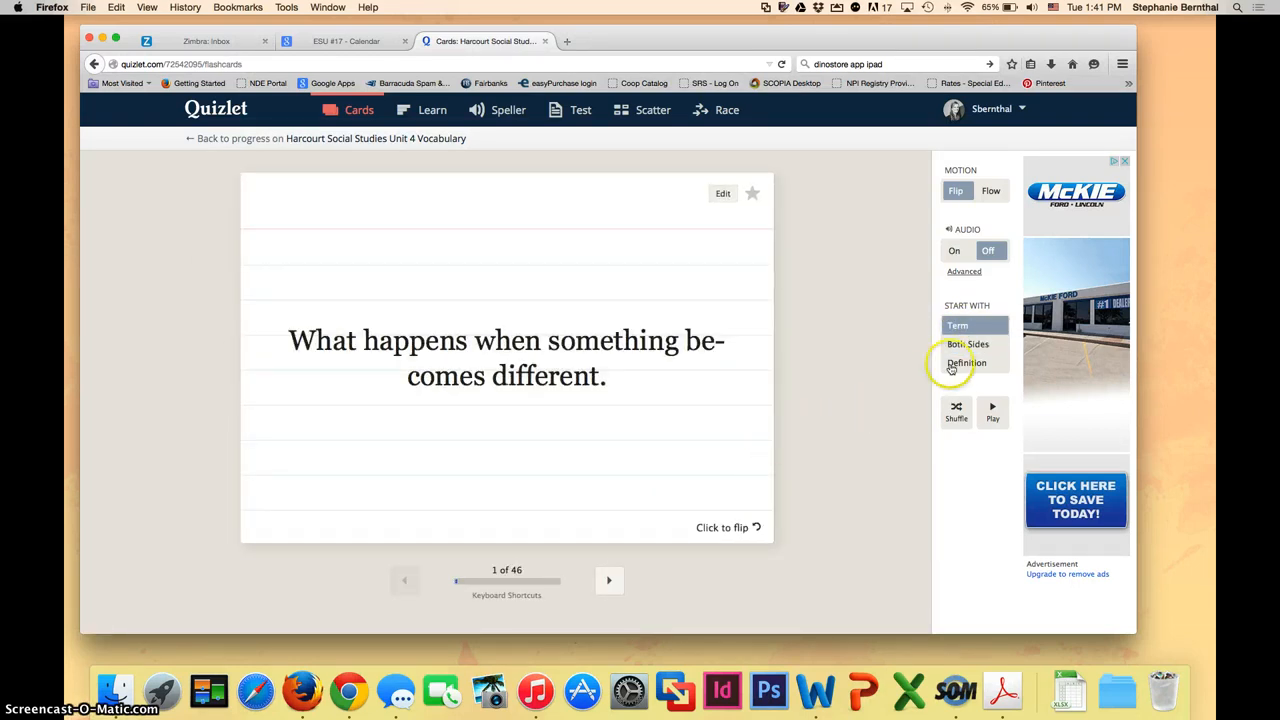
click(966, 362)
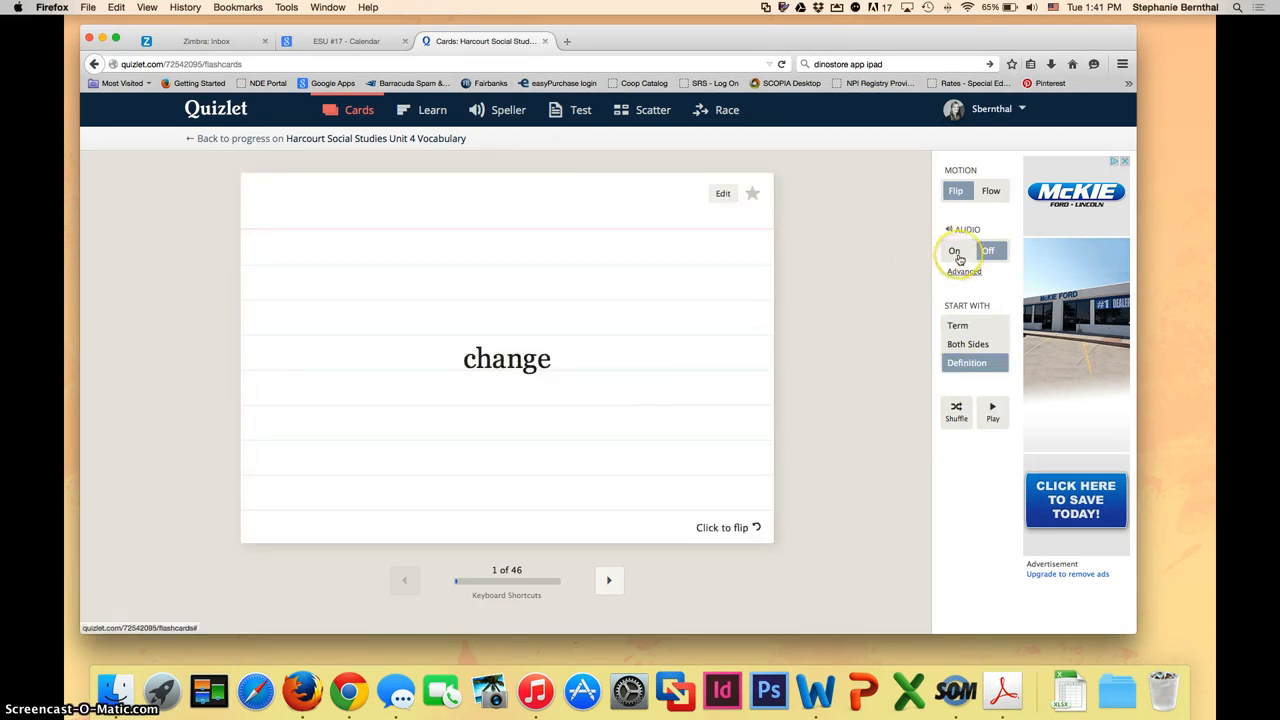
click(988, 250)
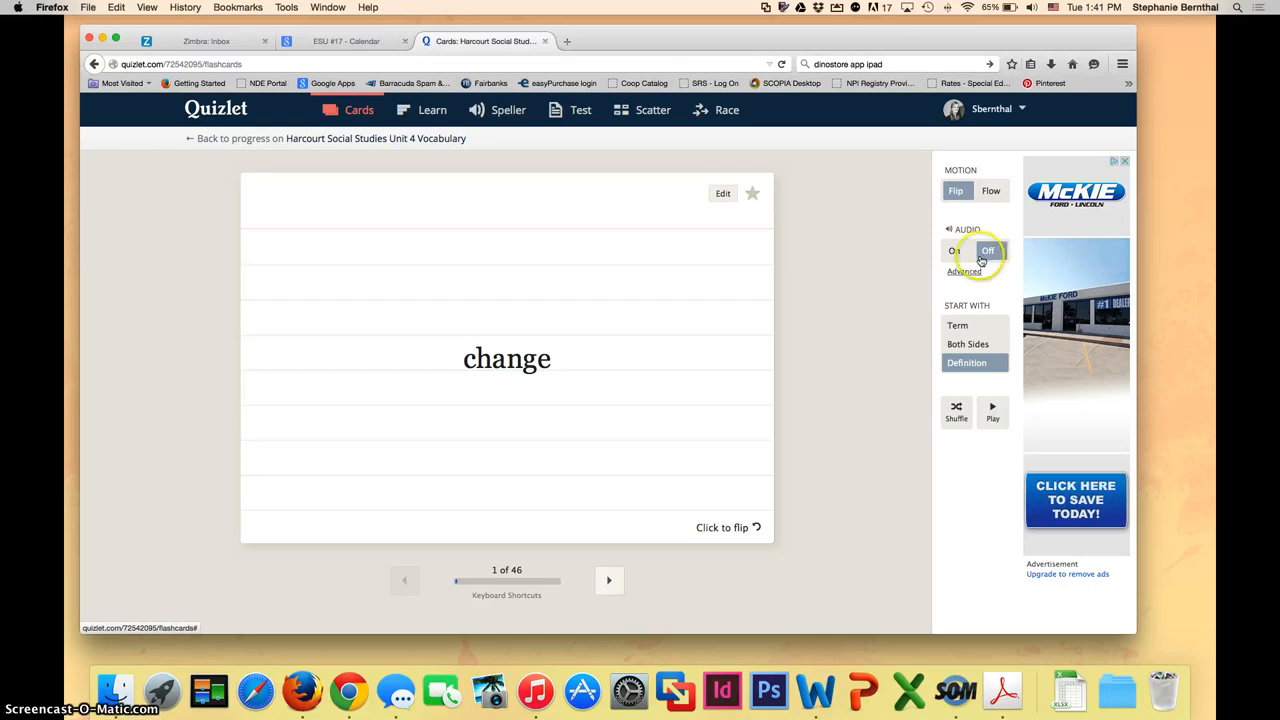
click(432, 109)
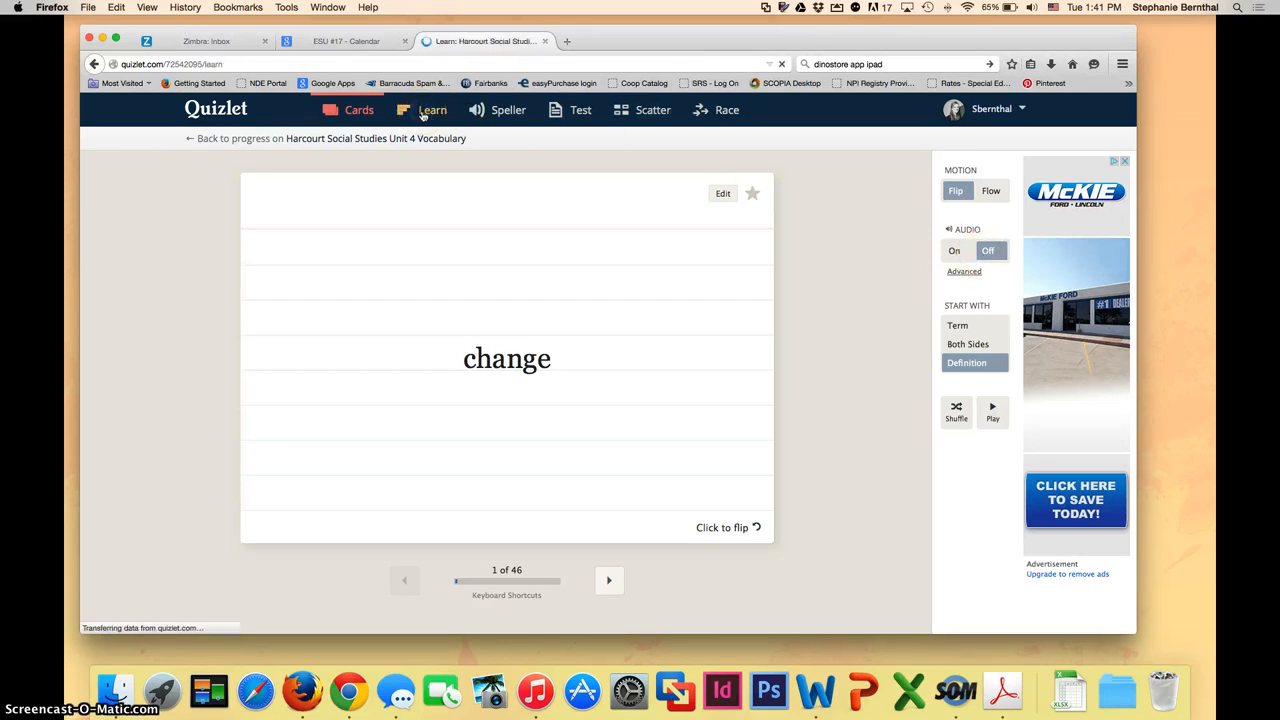
- Switch the Unit 4 set to Learn mode and begin answering the first question
click(432, 110)
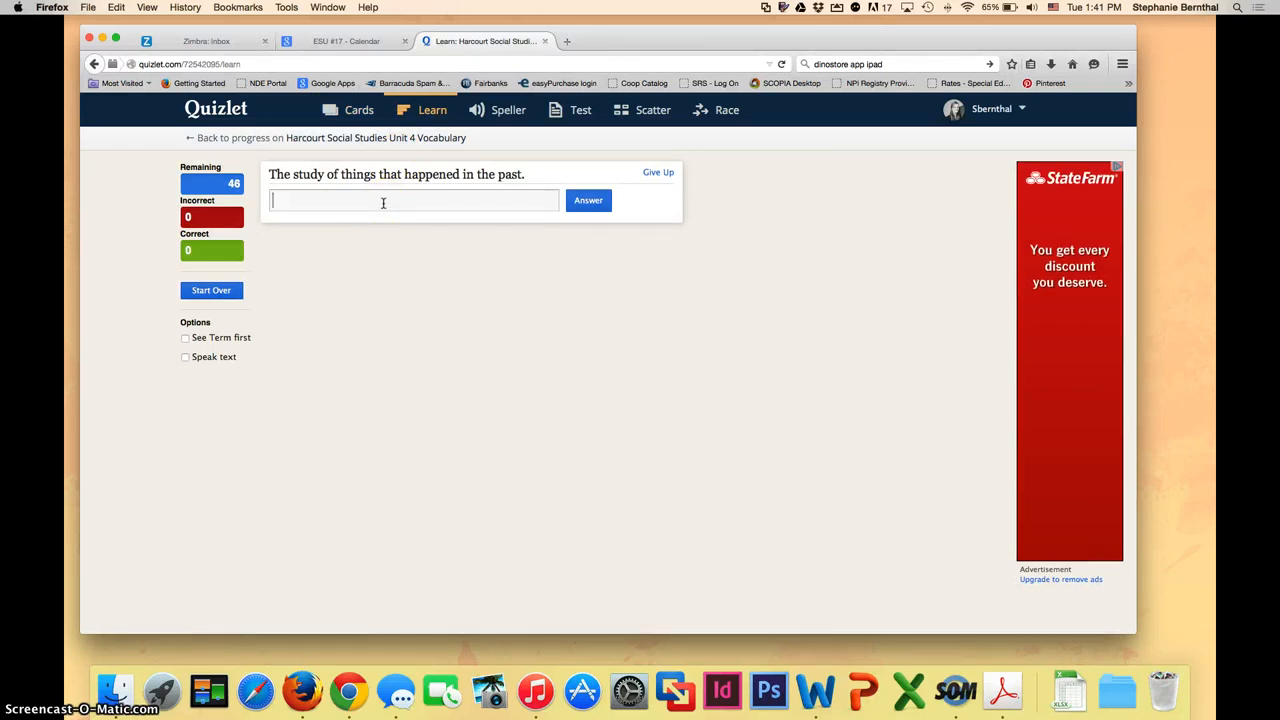
click(508, 110)
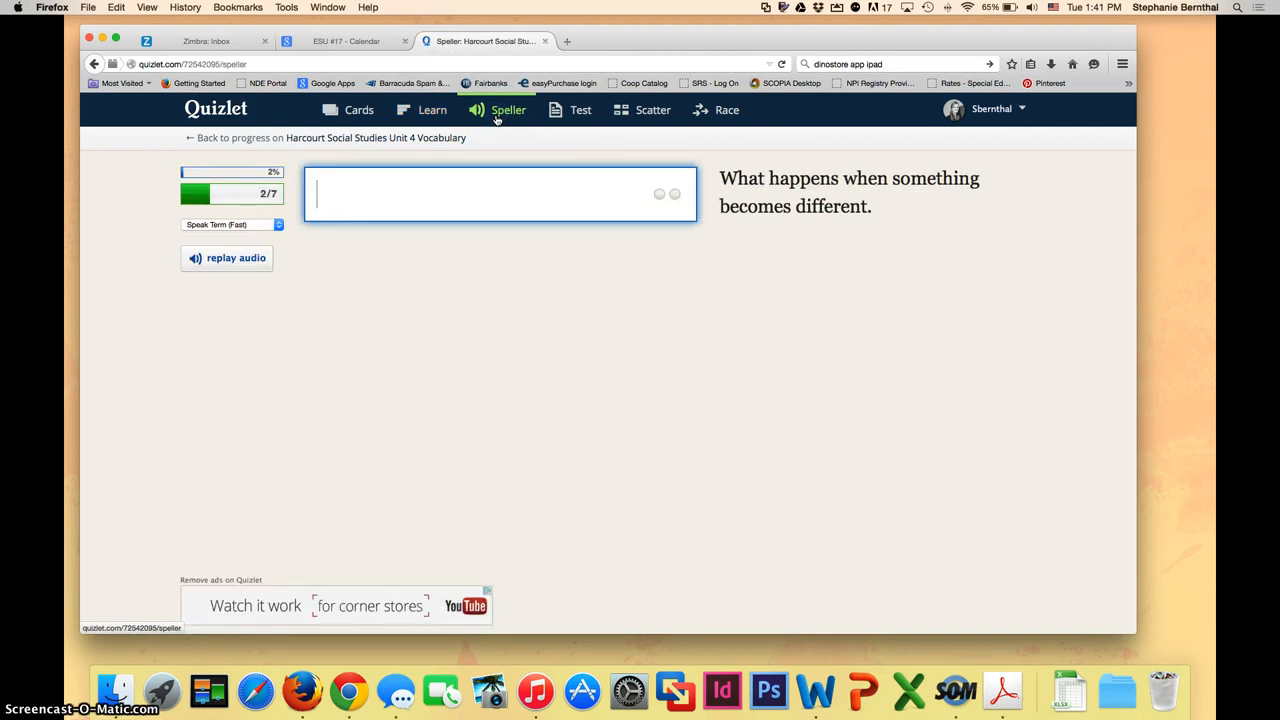
- Spell 'change' in Speller and submit it, then move on to the practice Test
text(chang)
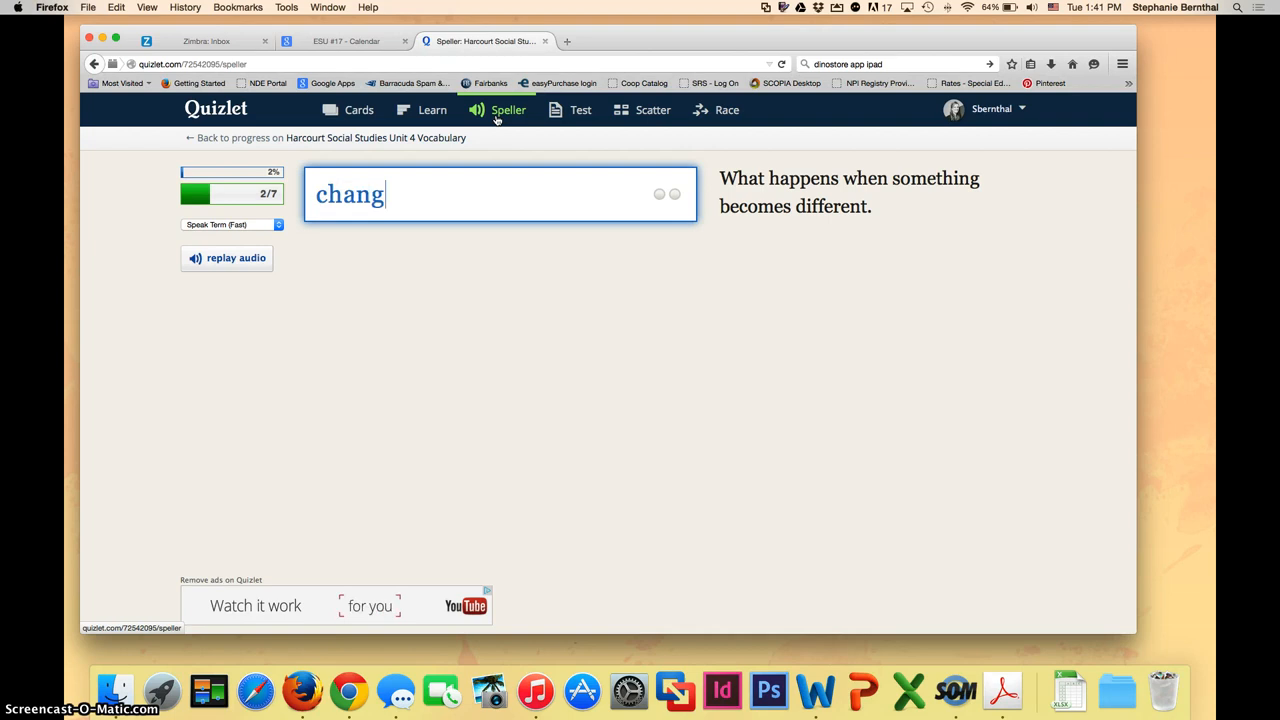
key(Return)
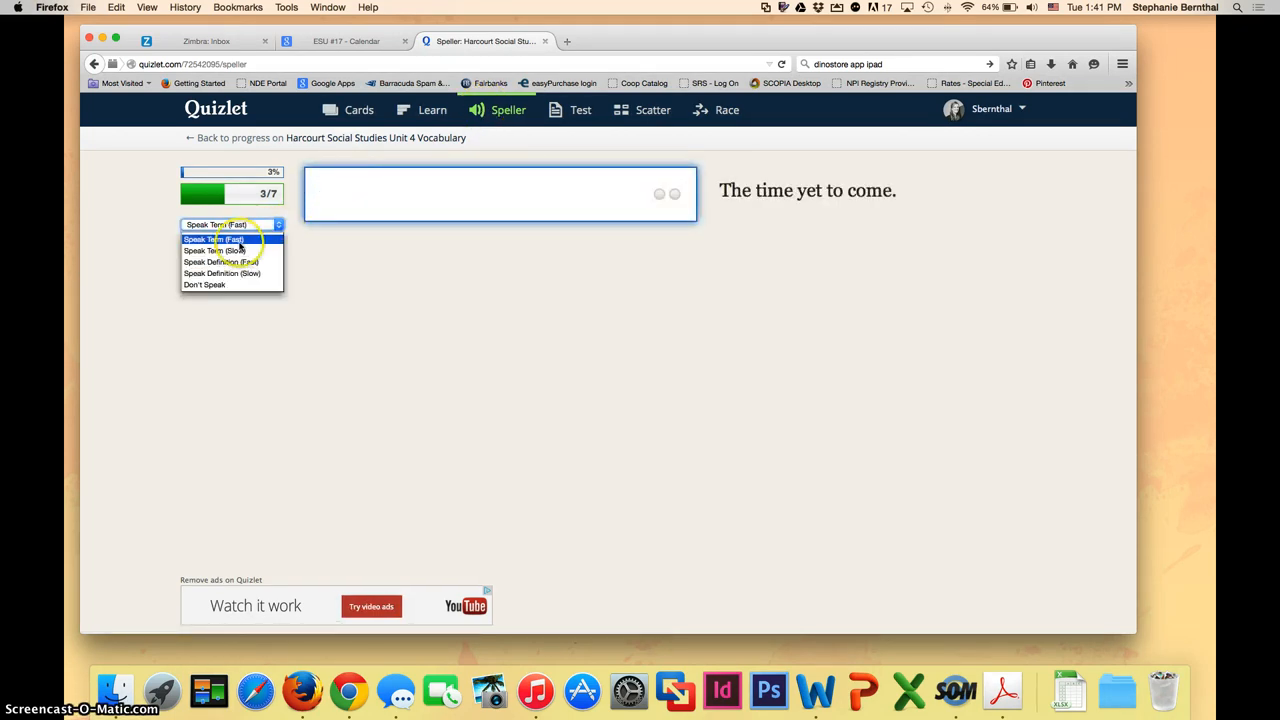
mouse_move(215, 250)
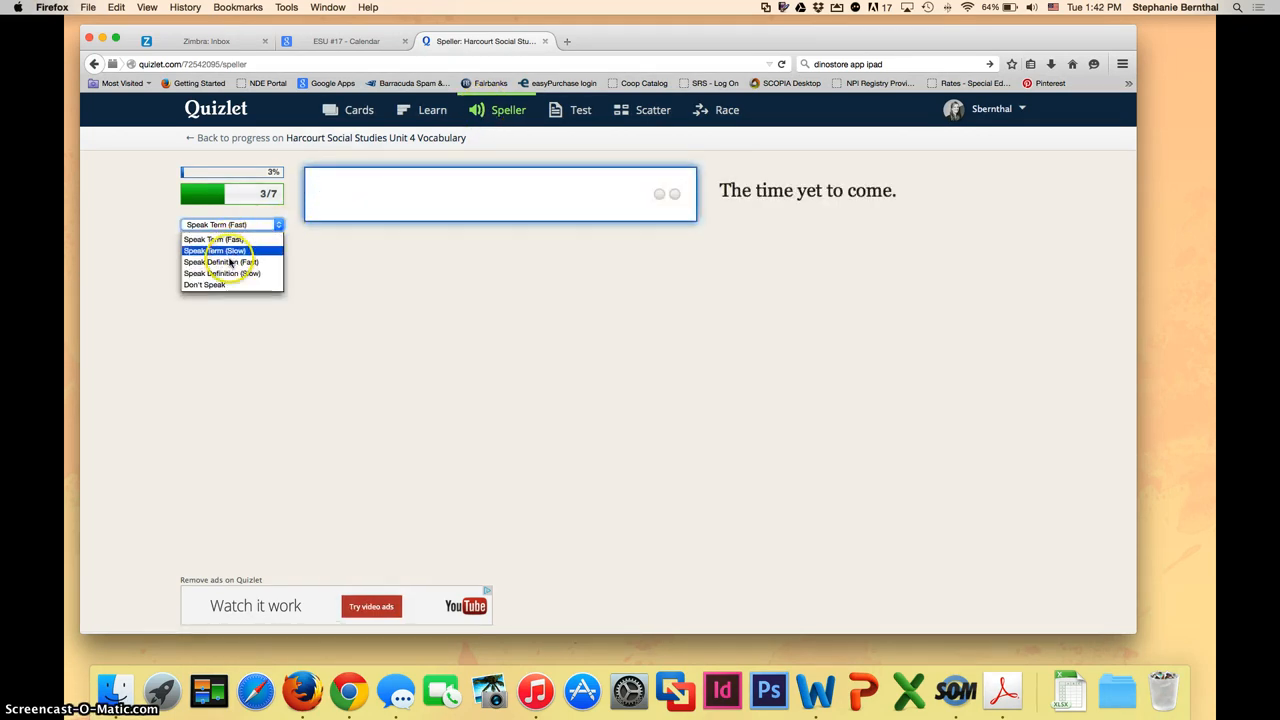
mouse_move(221, 273)
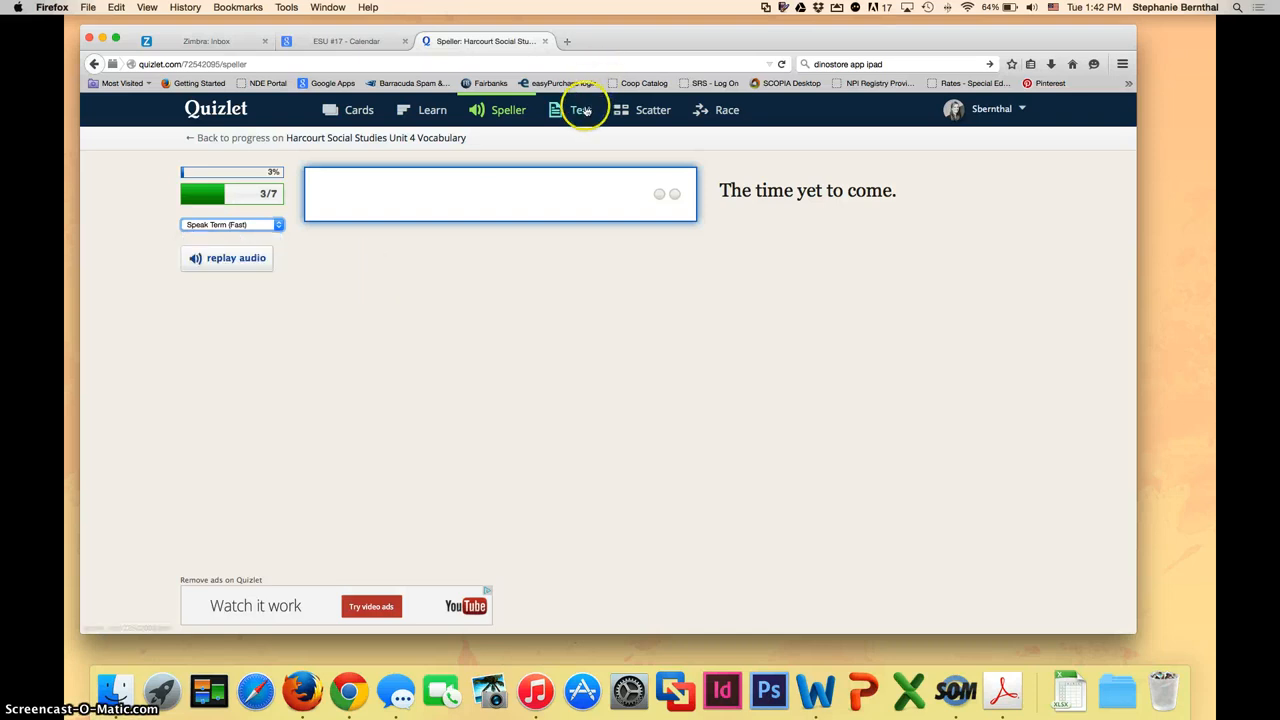
click(581, 110)
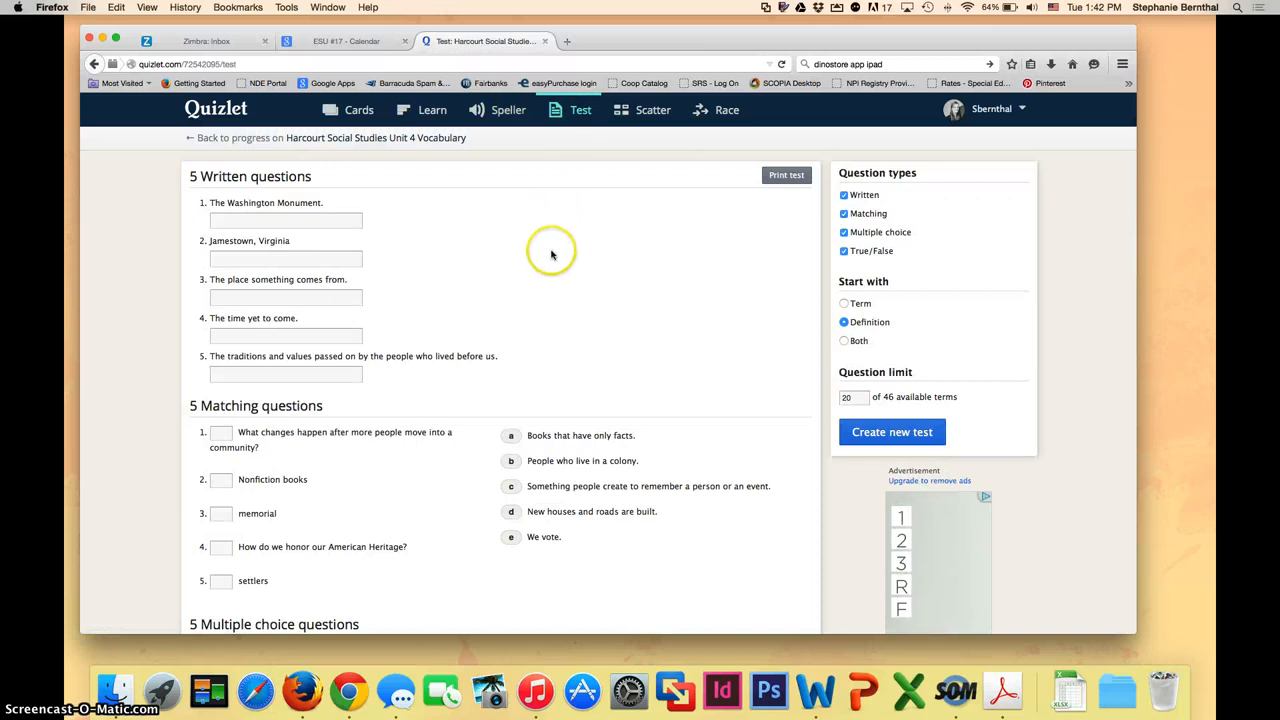
mouse_move(549, 307)
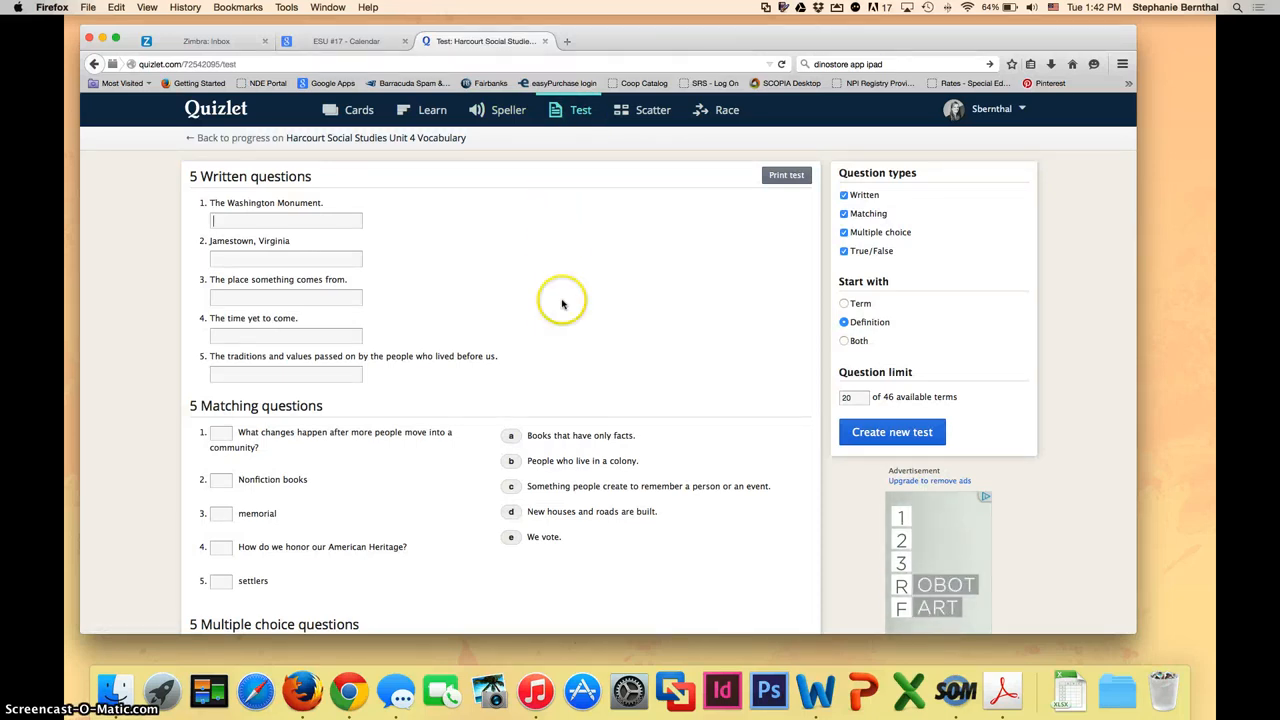
mouse_move(870, 198)
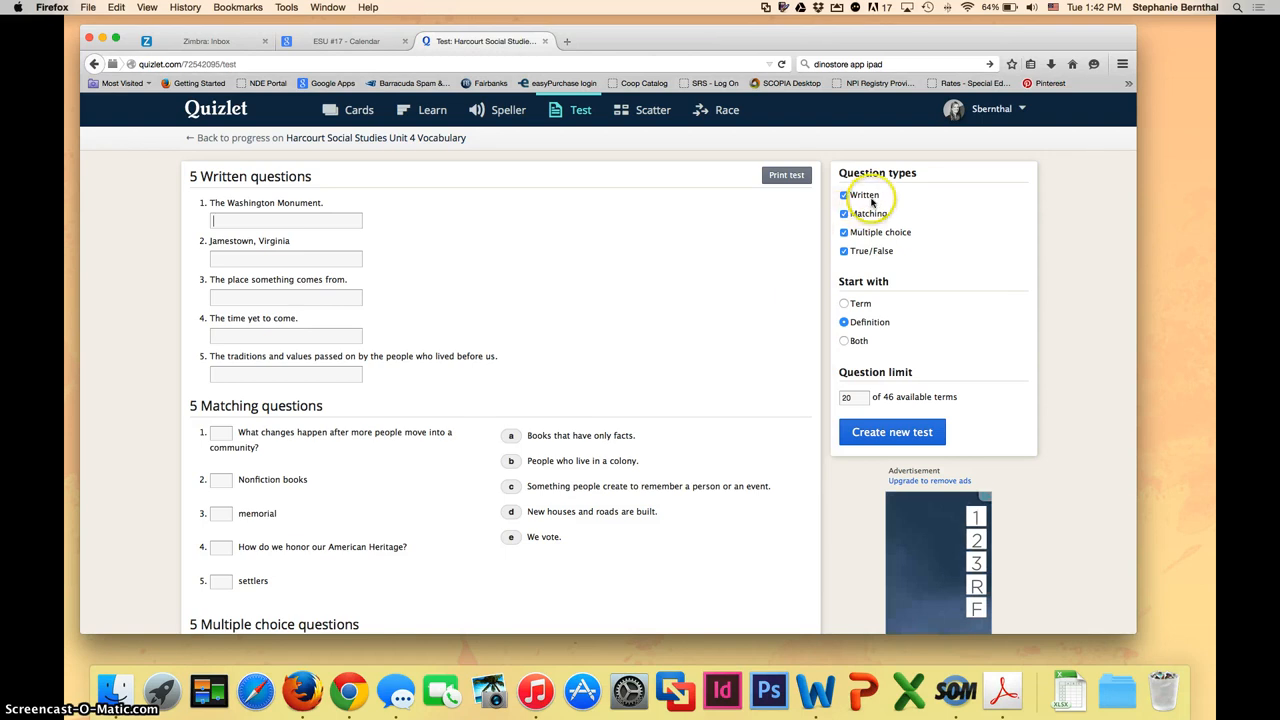
mouse_move(360, 230)
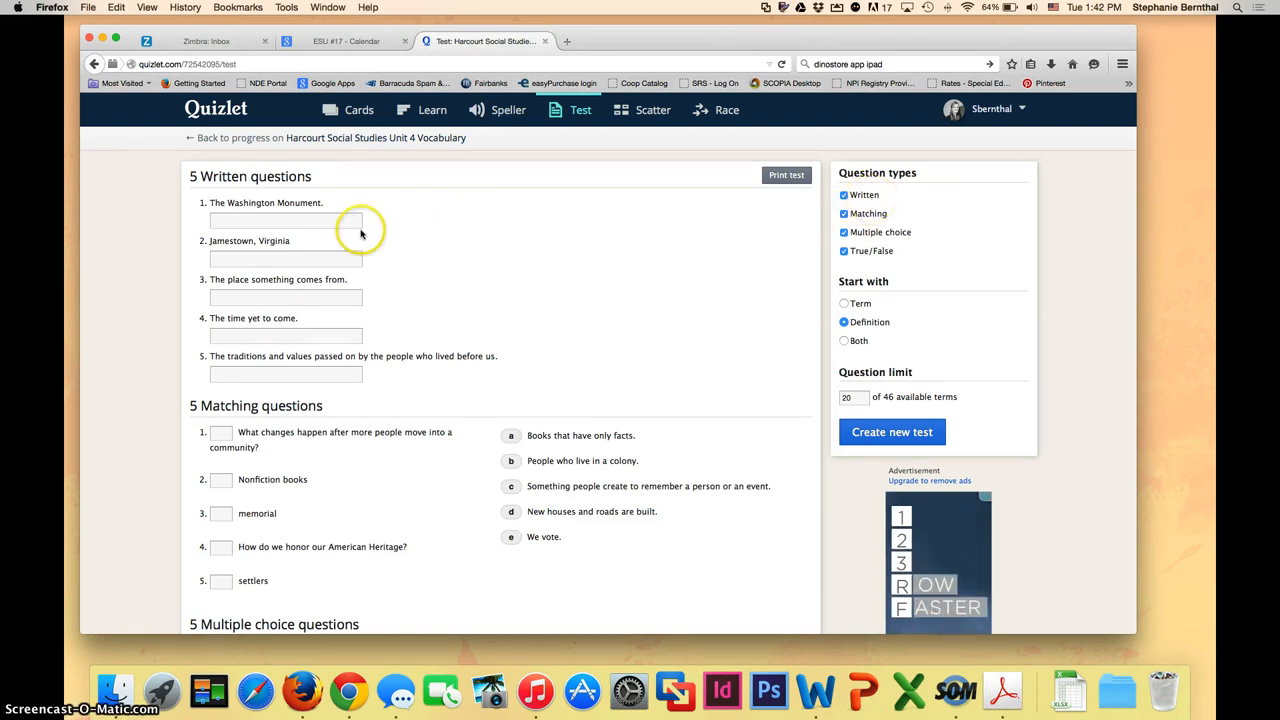
mouse_move(740, 354)
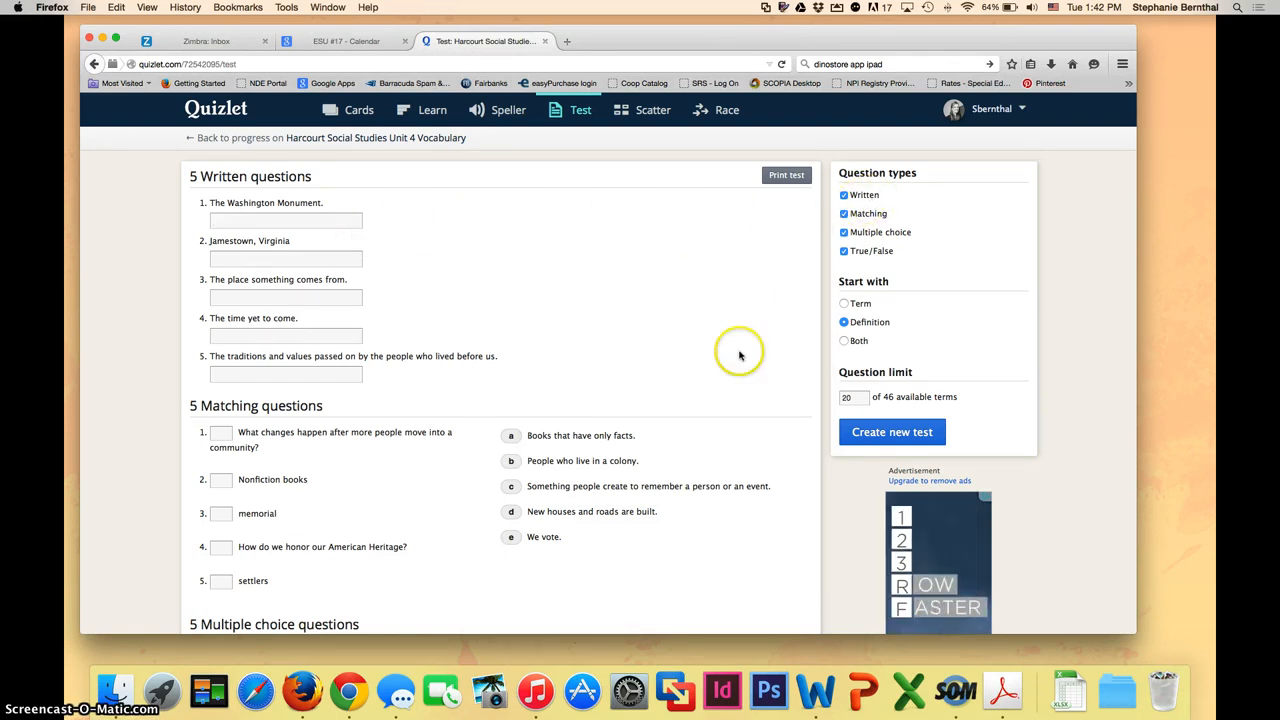
scroll(down, 3)
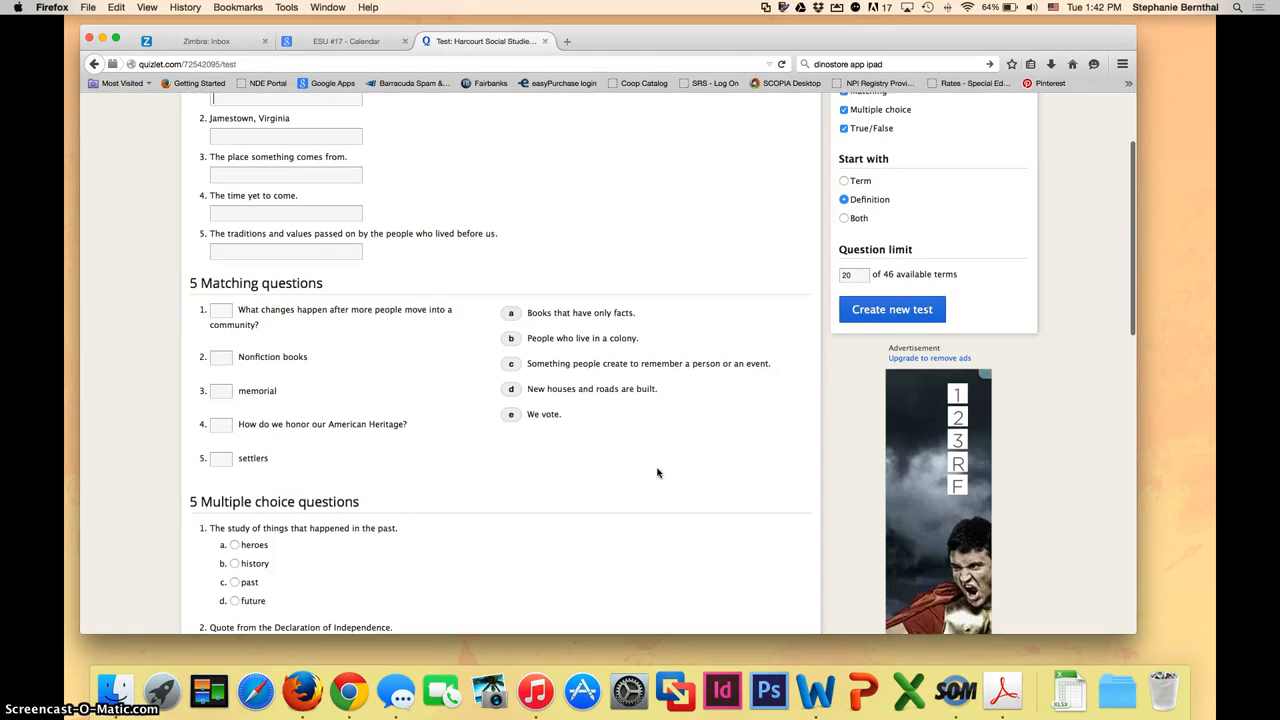
scroll(down, 3)
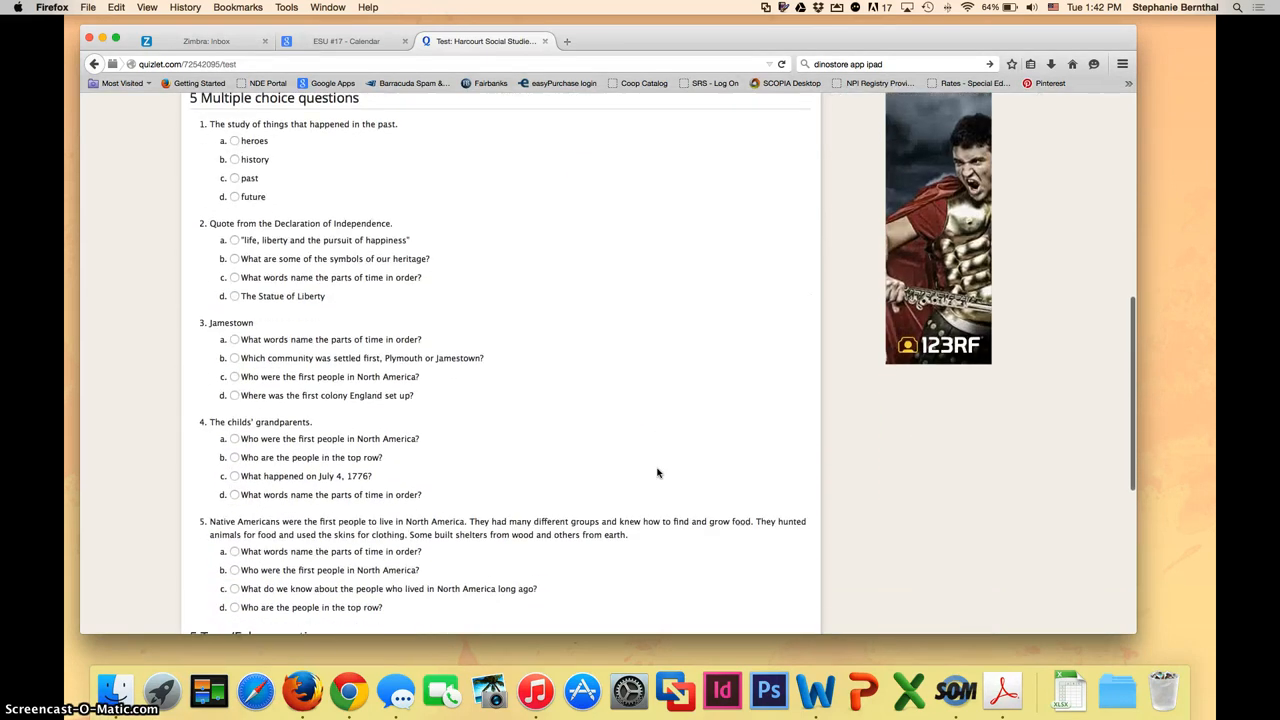
scroll(down, 3)
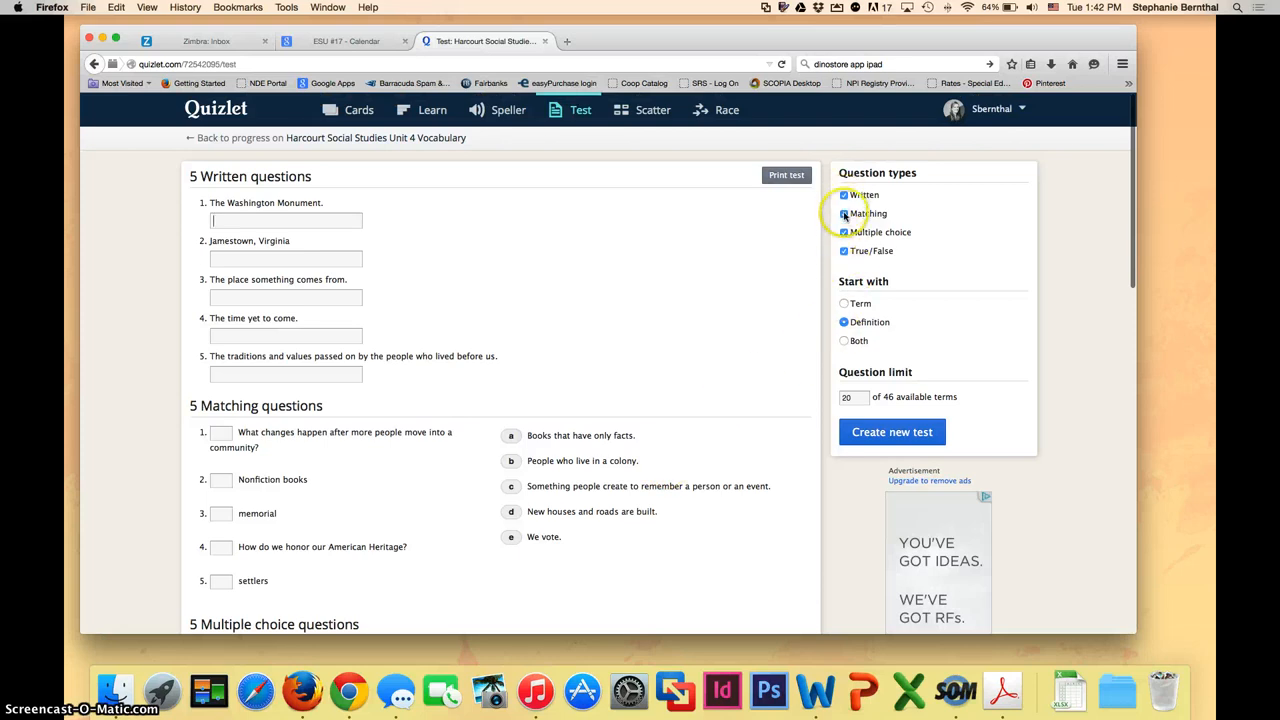
- Limit question types to Matching and generate a new 19-question matching test
click(844, 194)
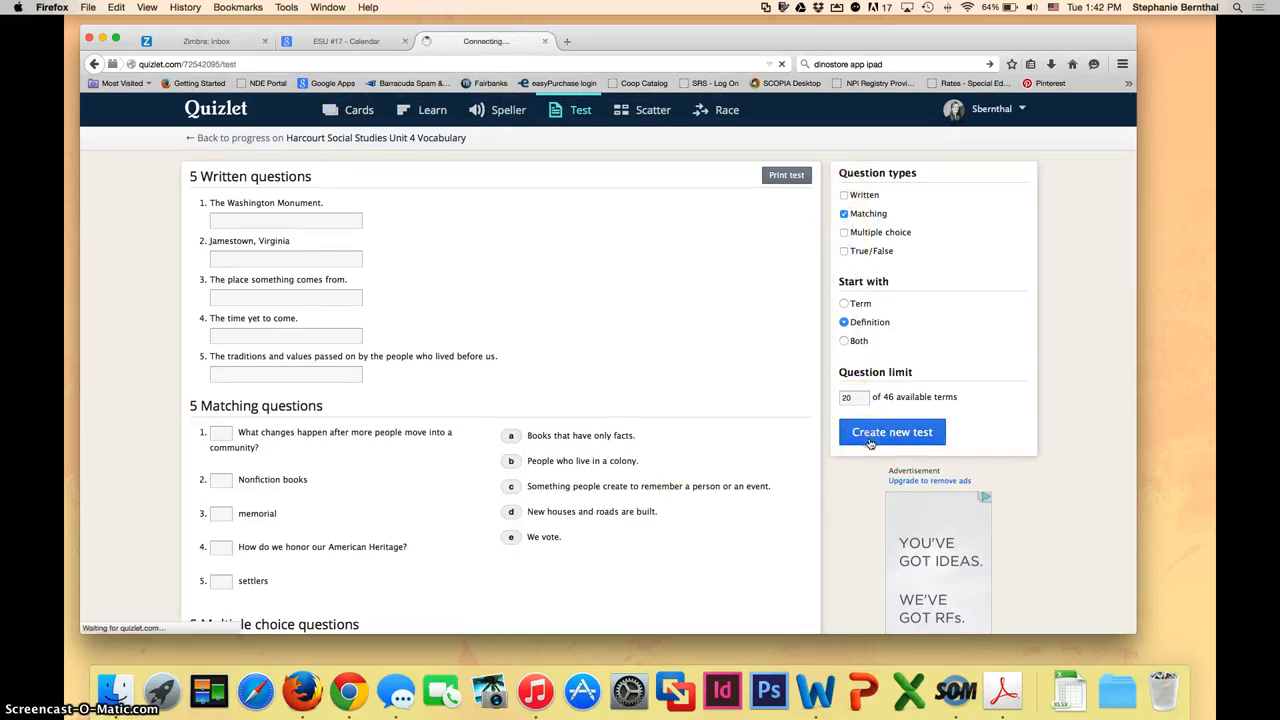
click(891, 432)
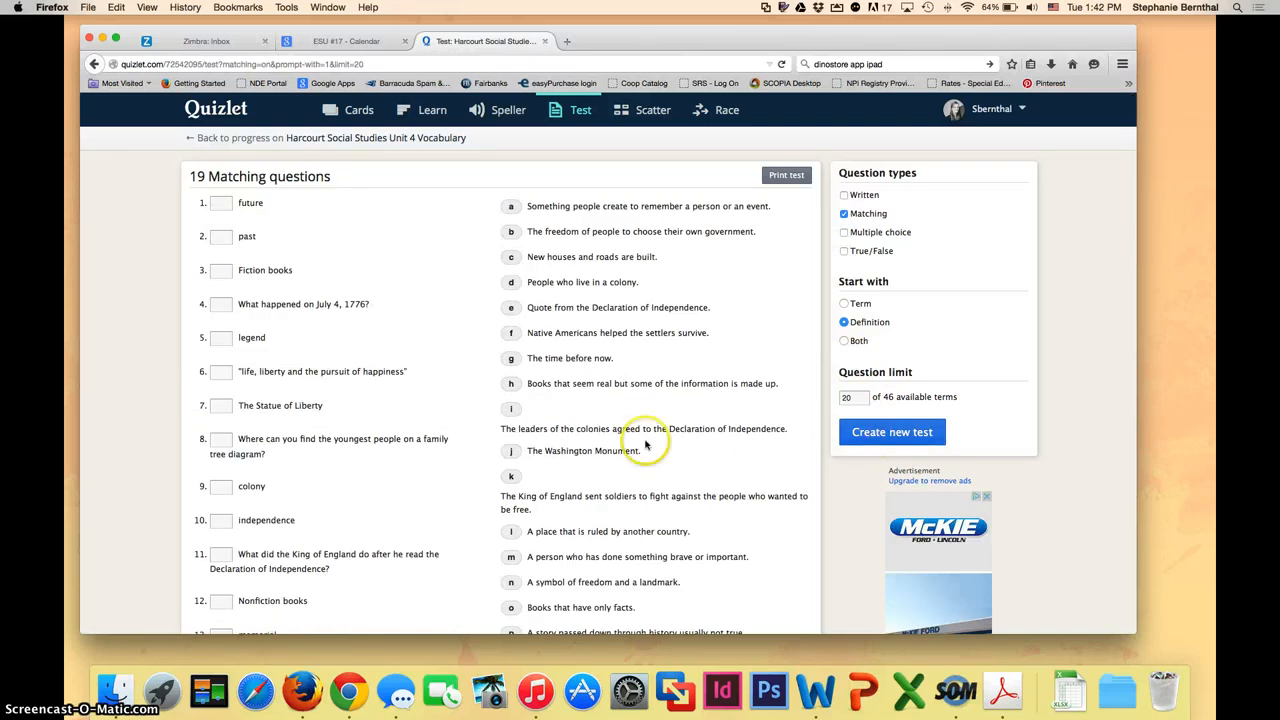
scroll(down, 3)
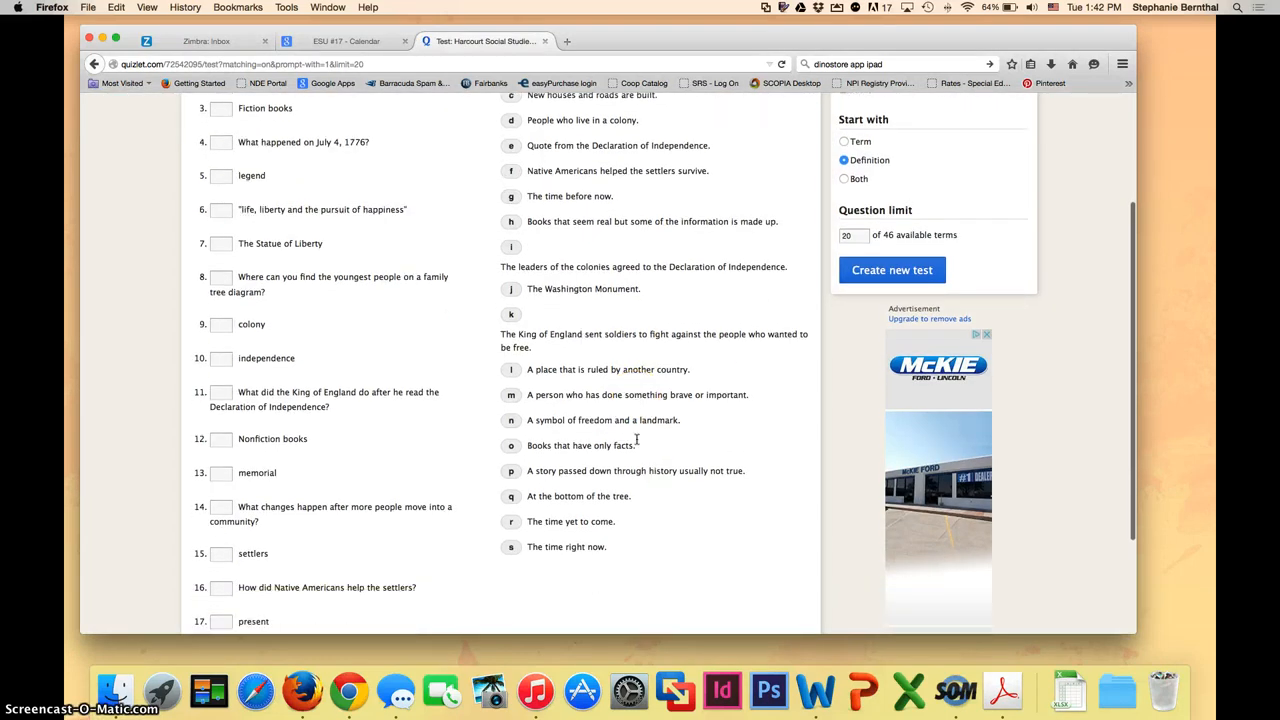
scroll(up, 3)
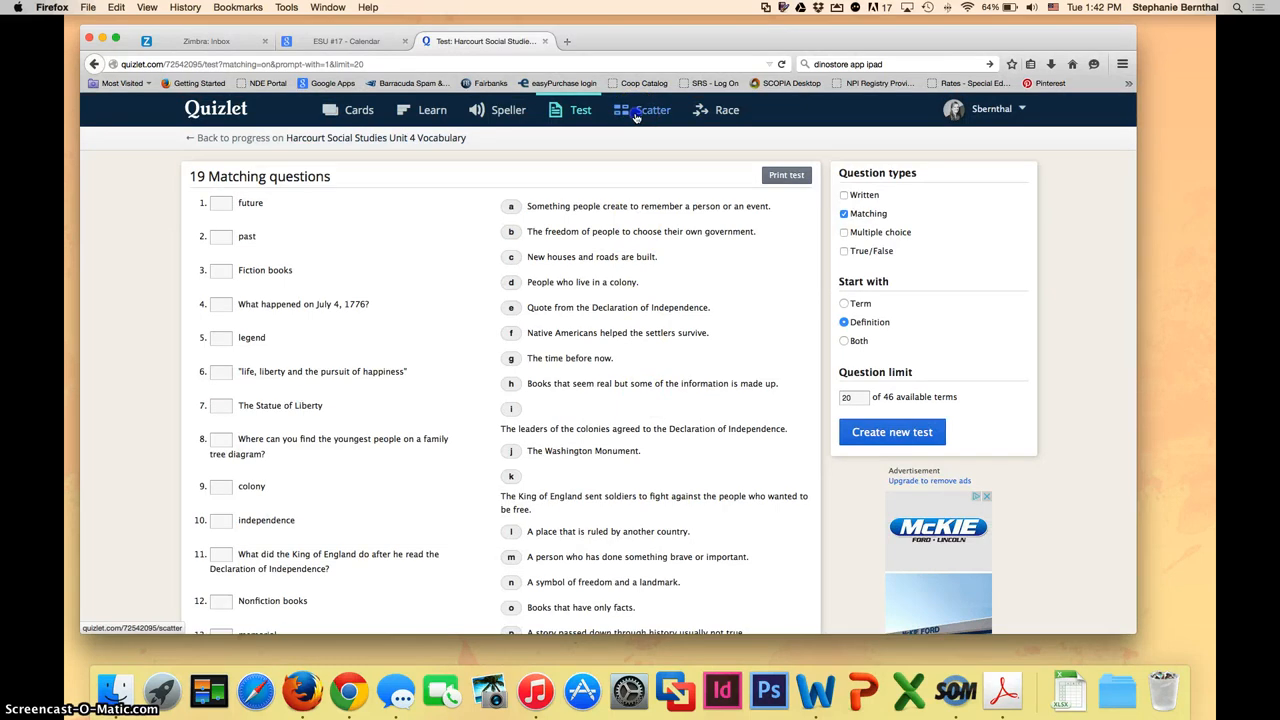
- Switch to Scatter and start the matching game with the Unit 4 terms
click(653, 110)
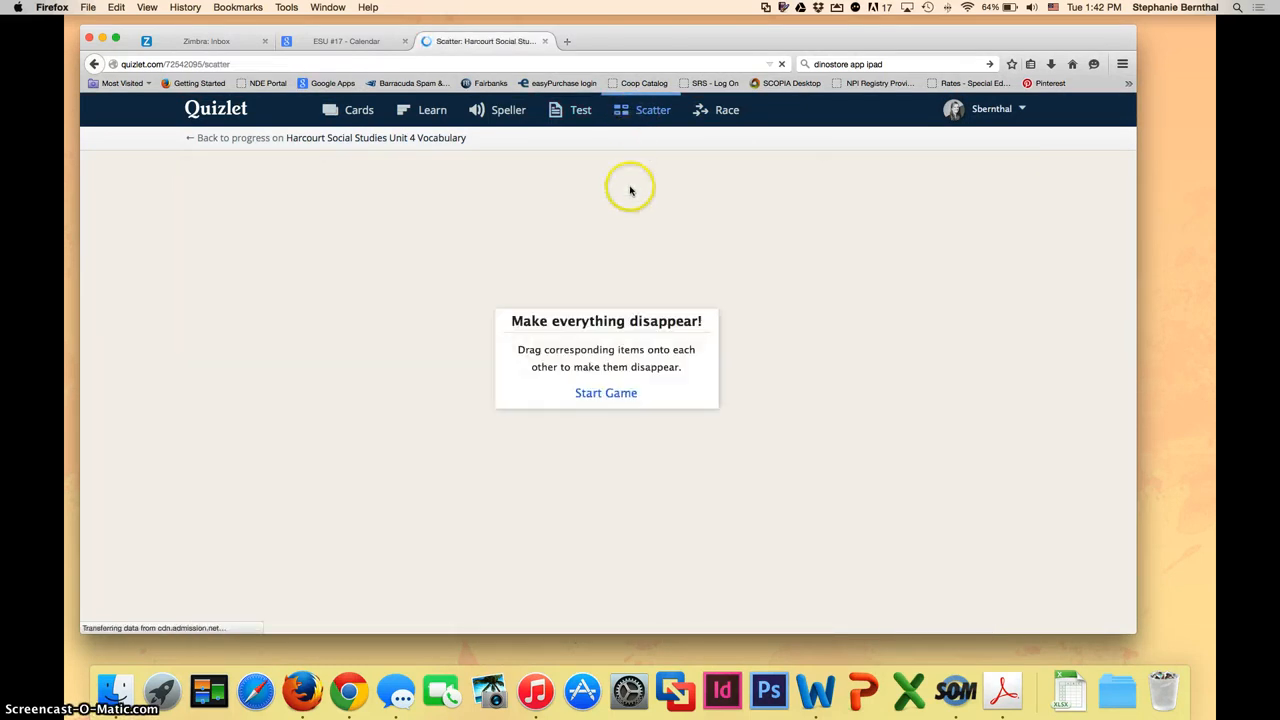
click(606, 392)
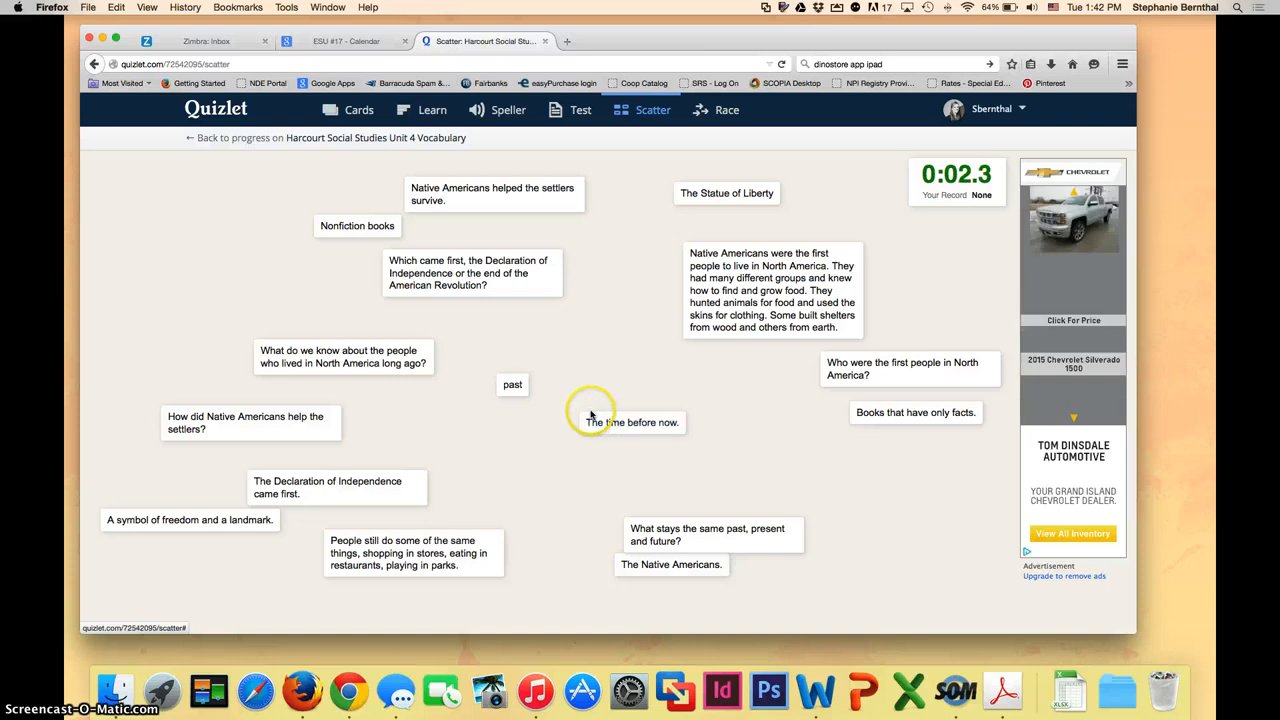
mouse_move(893, 418)
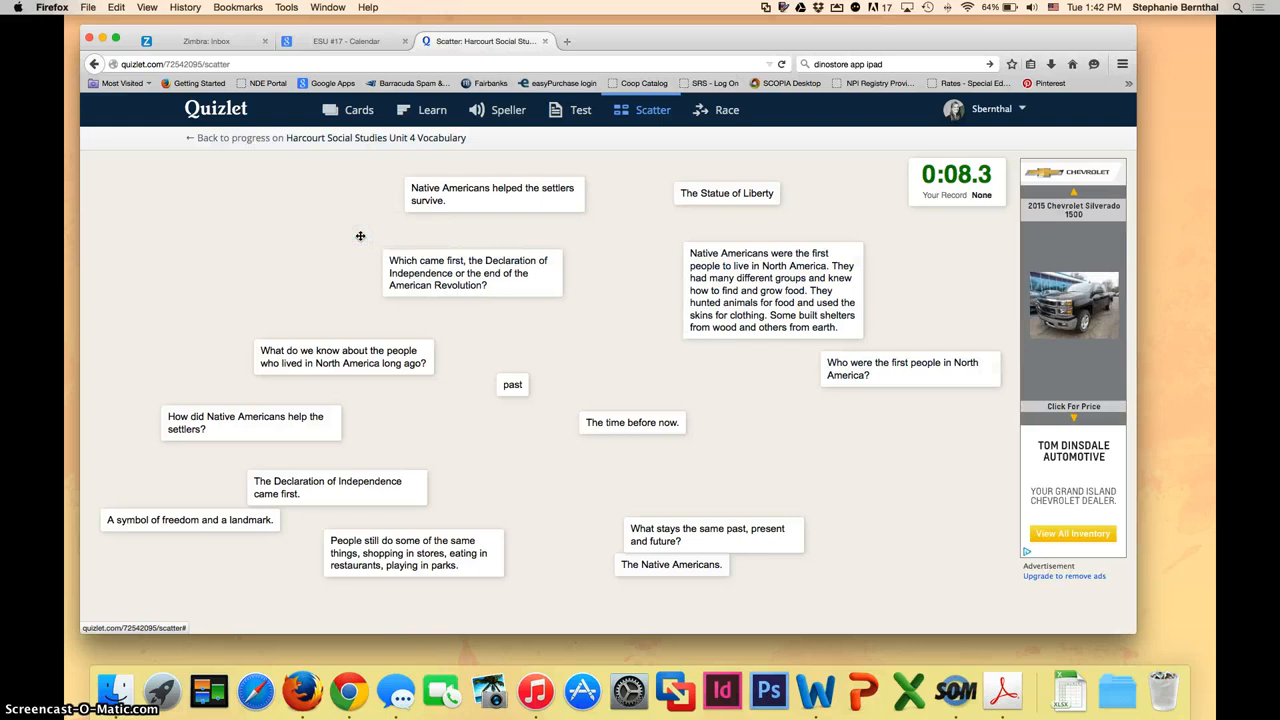
mouse_move(562, 214)
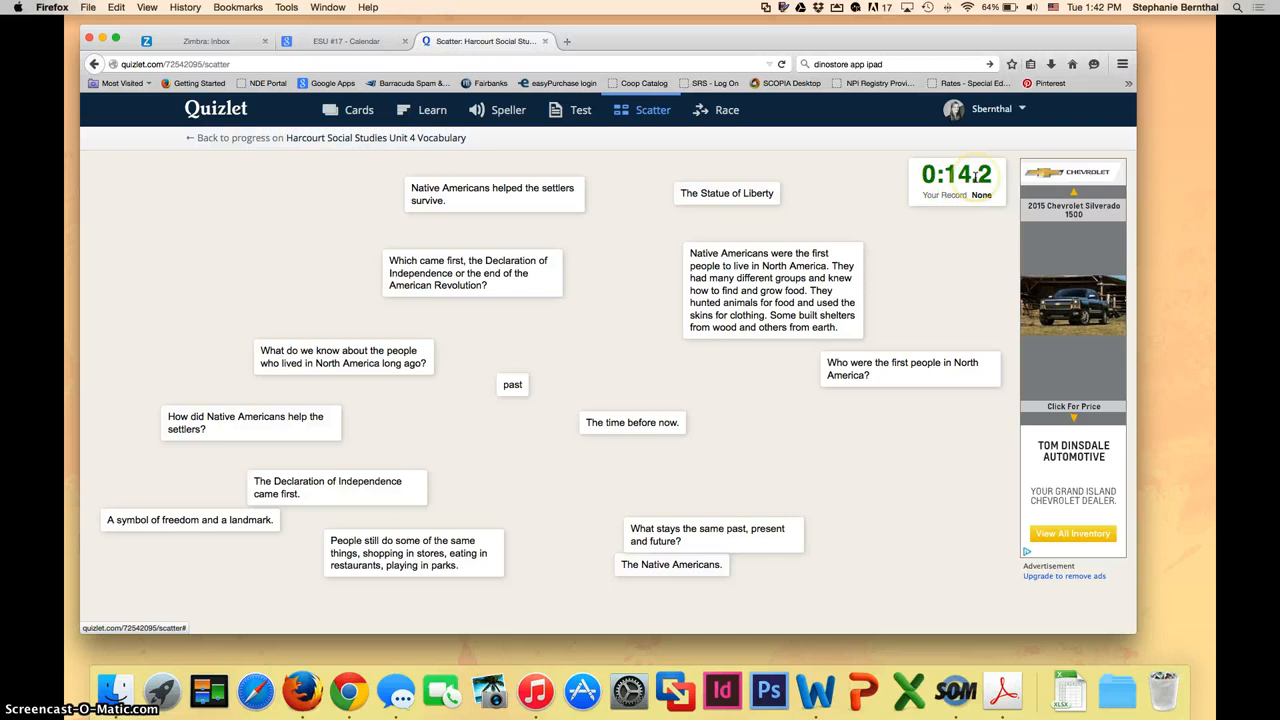
click(726, 110)
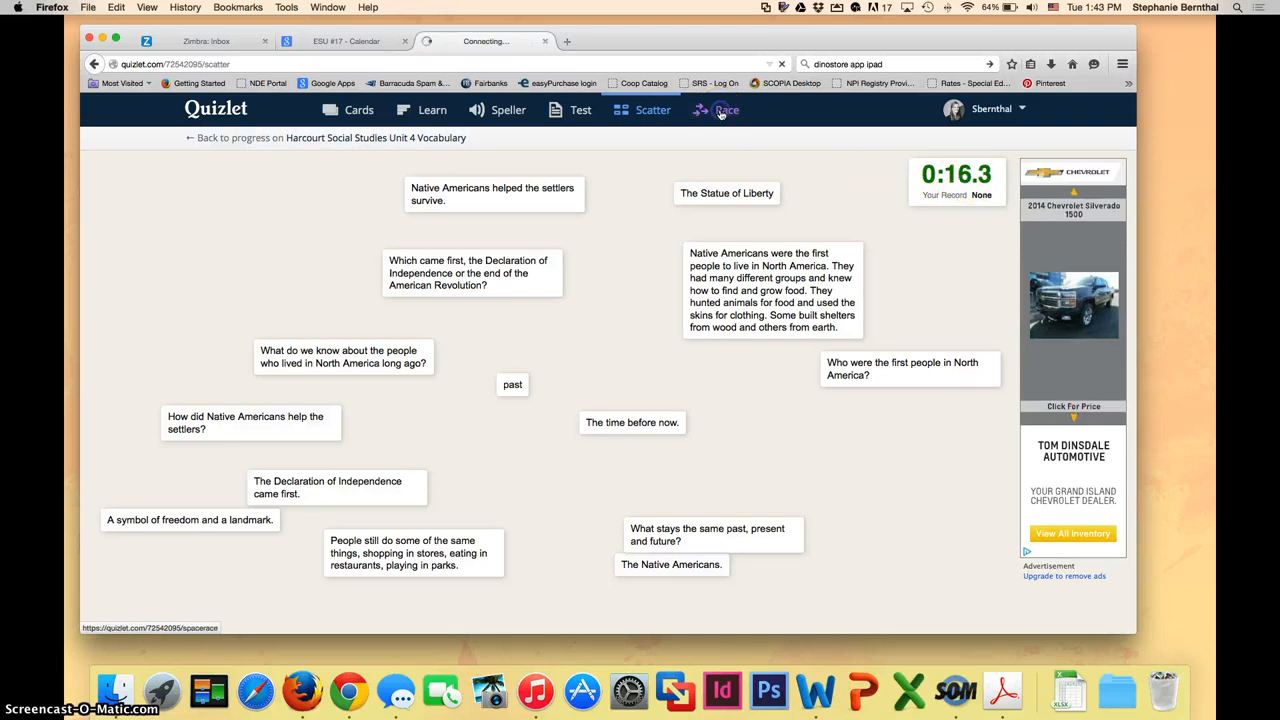
- Start a Space Race round and set the Show dropdown to Term
click(725, 110)
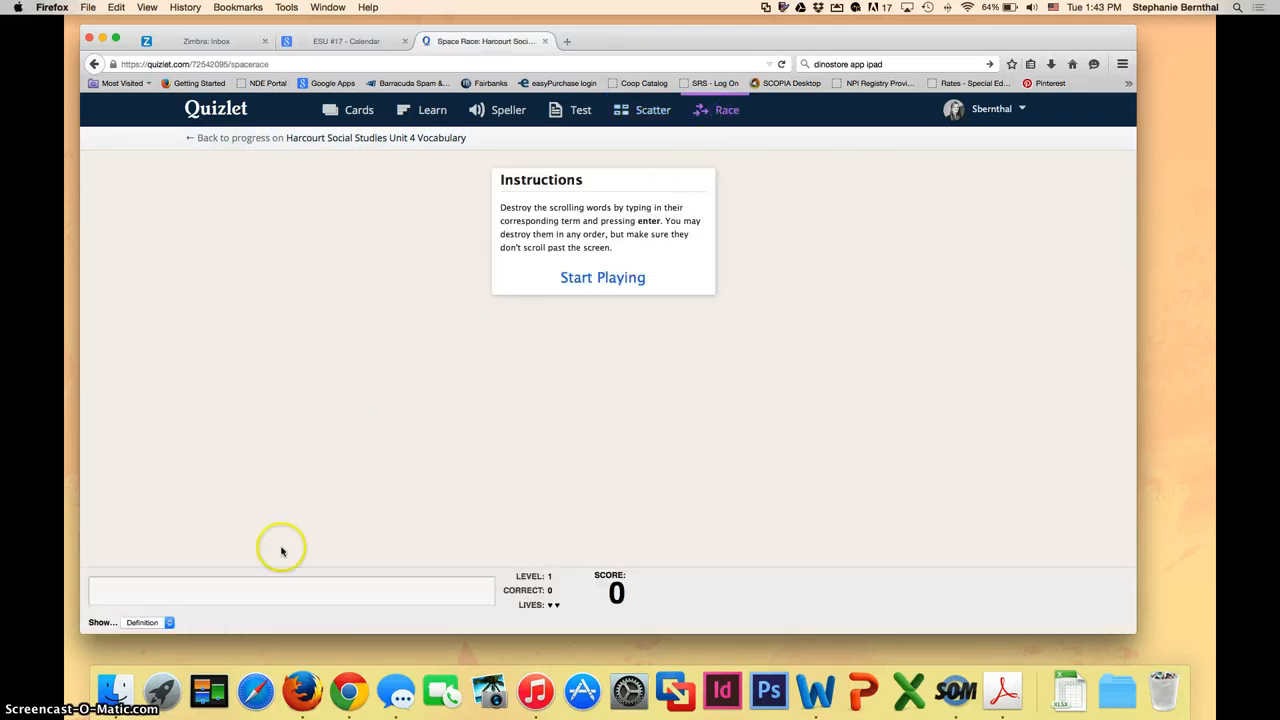
click(602, 277)
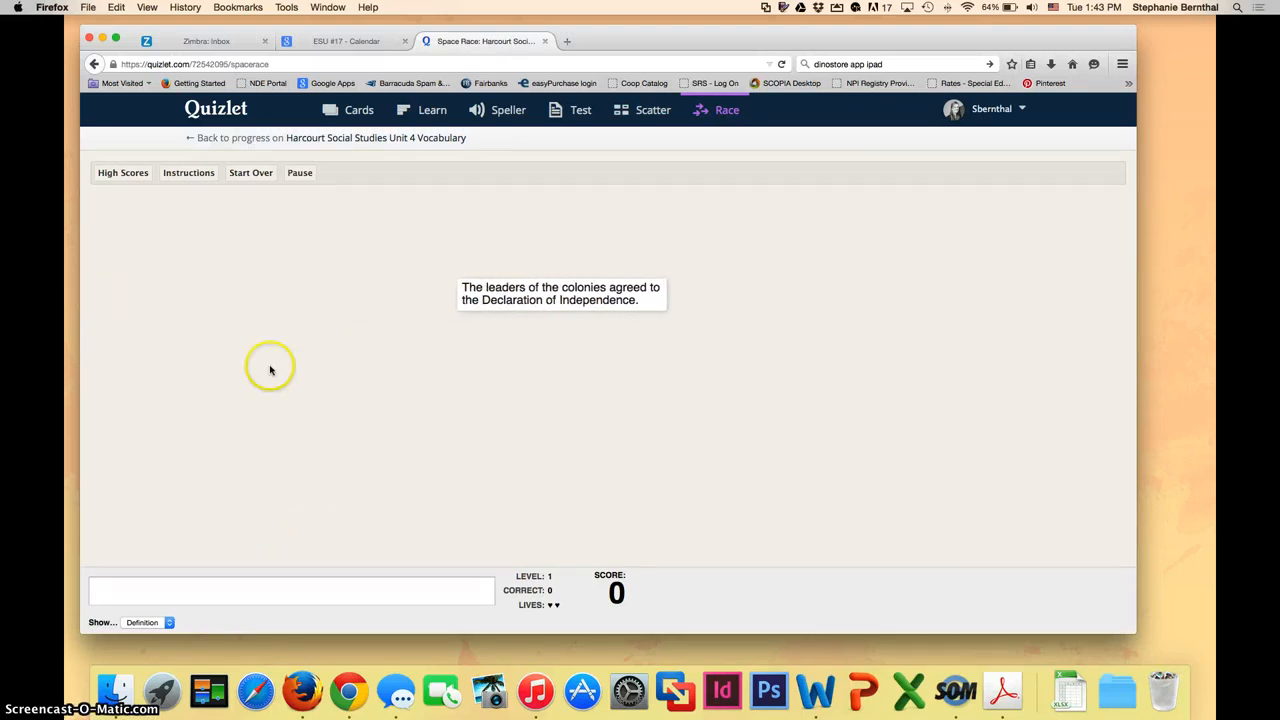
click(147, 622)
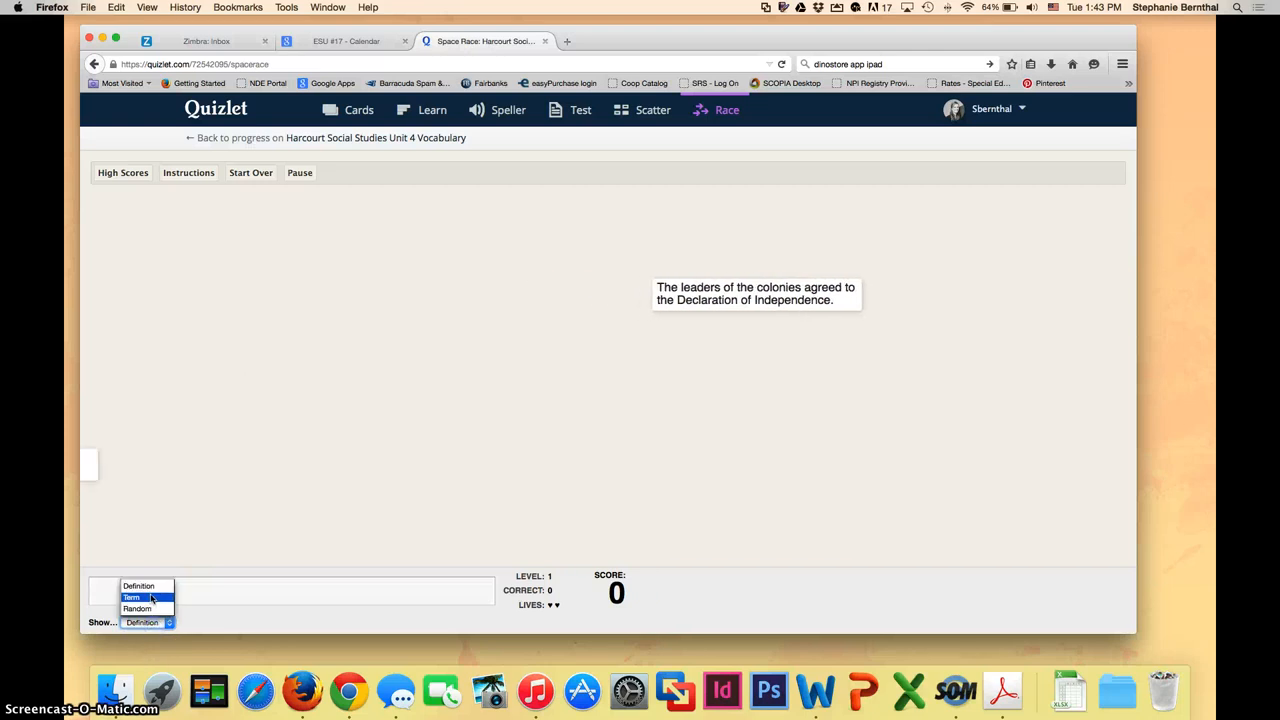
click(131, 597)
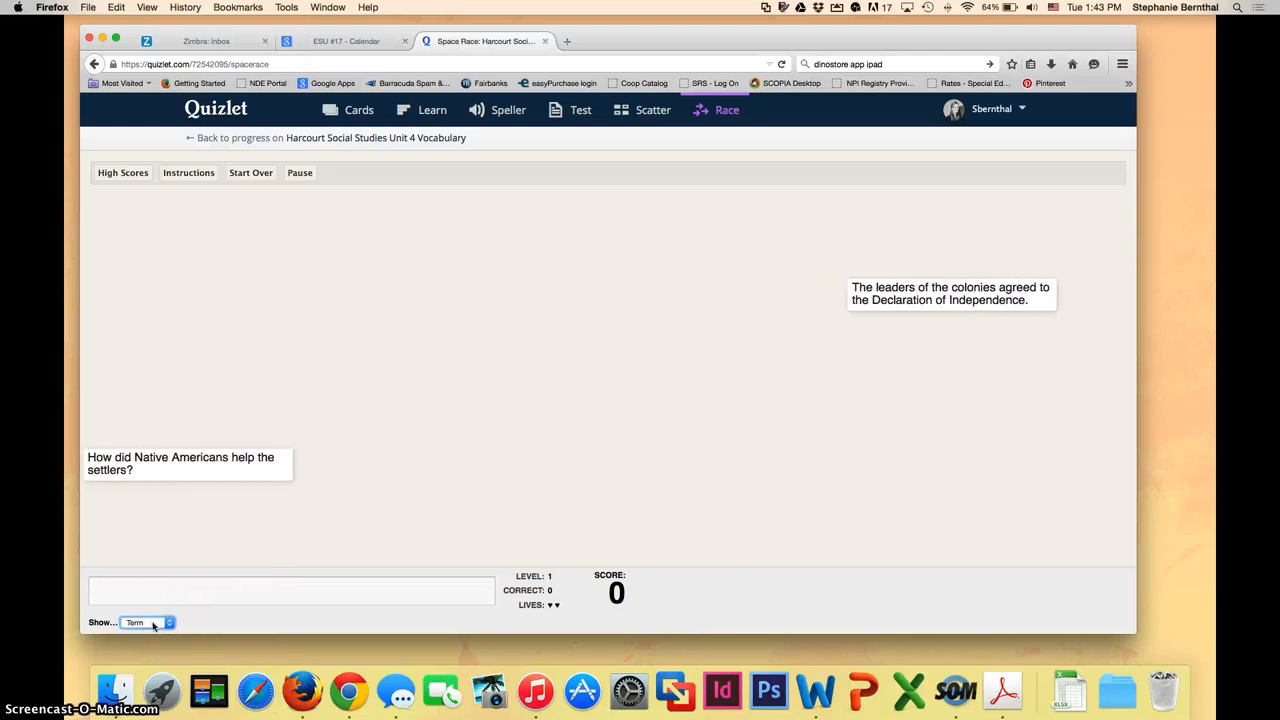
click(145, 622)
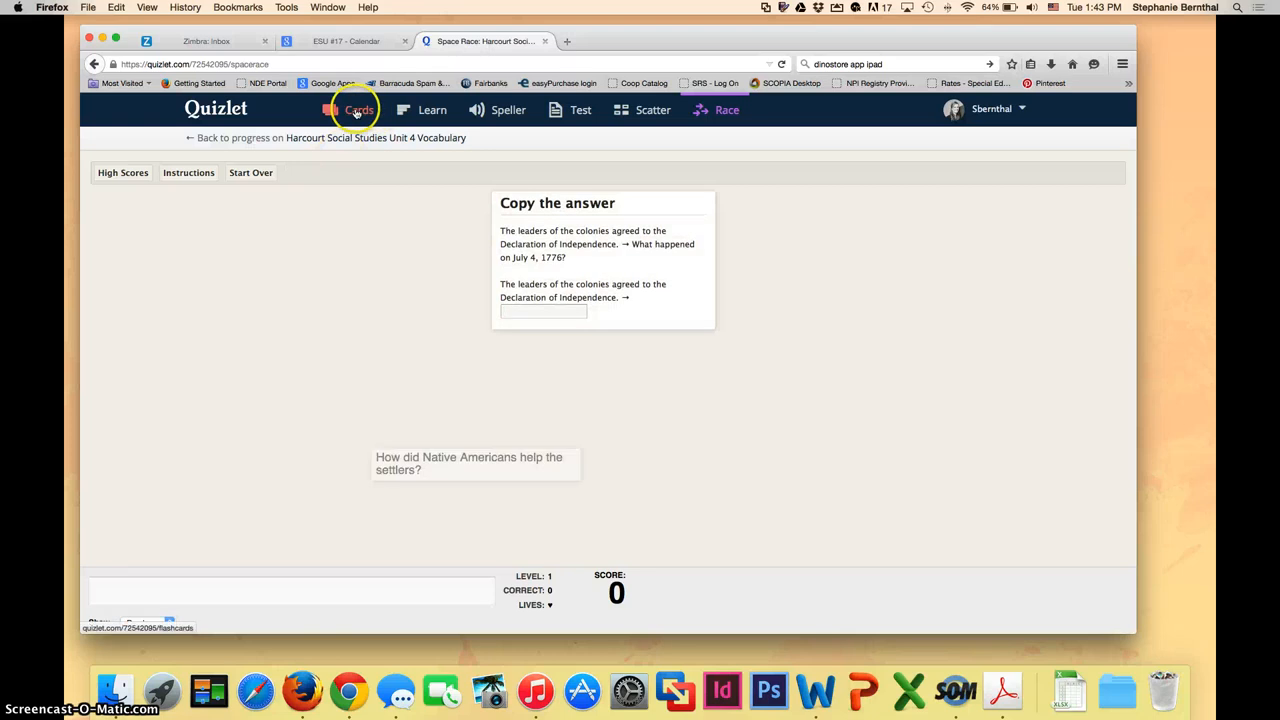
- Return to the Unit 4 set page, view its short share link, and close the dialog
click(358, 110)
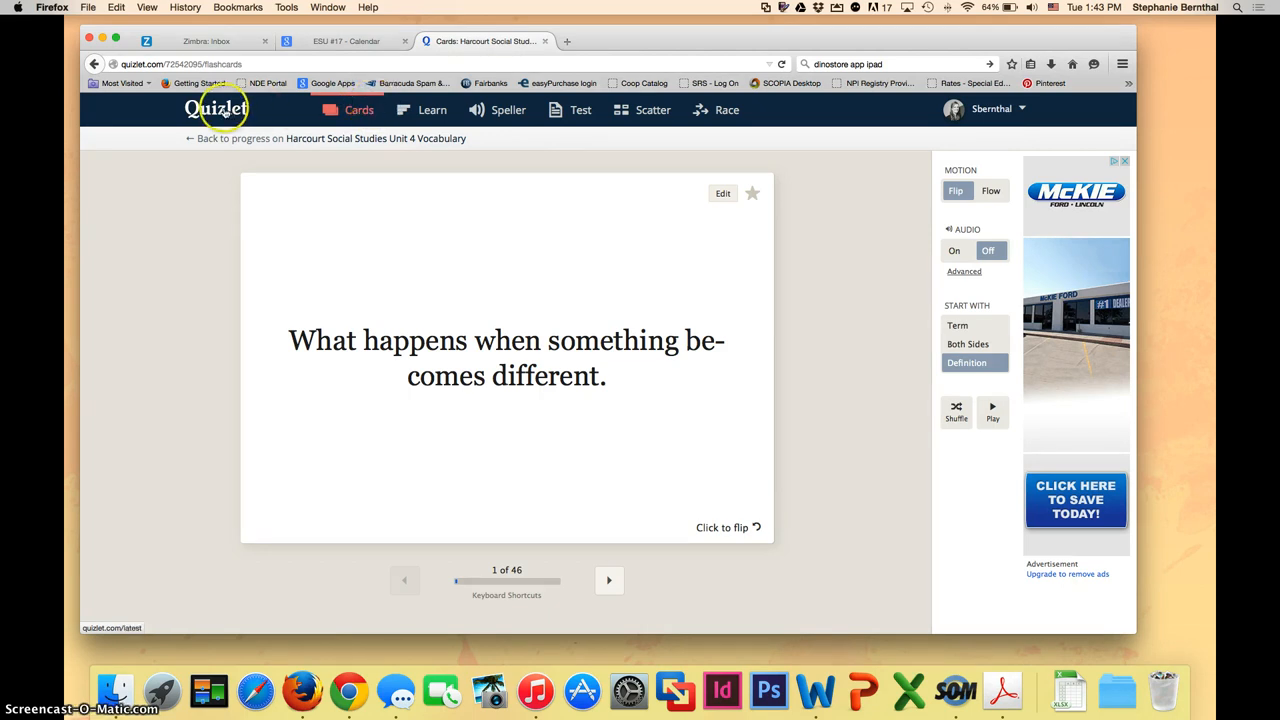
click(216, 108)
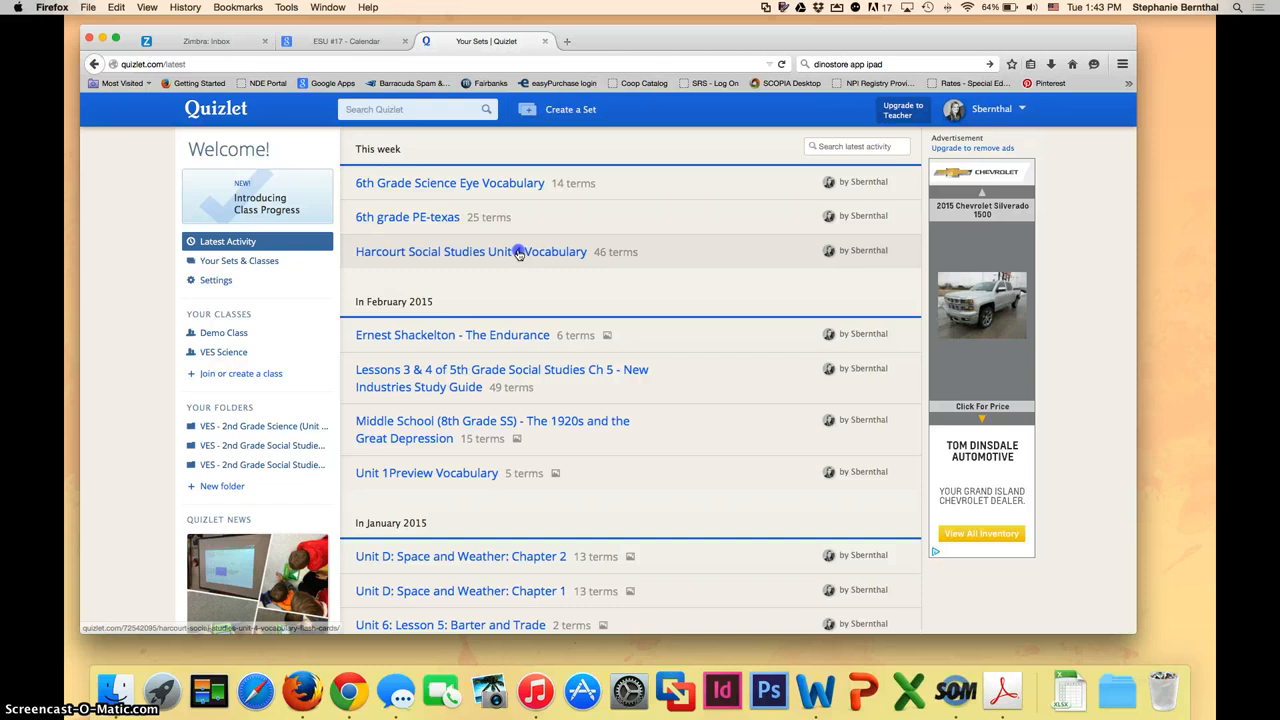
click(470, 251)
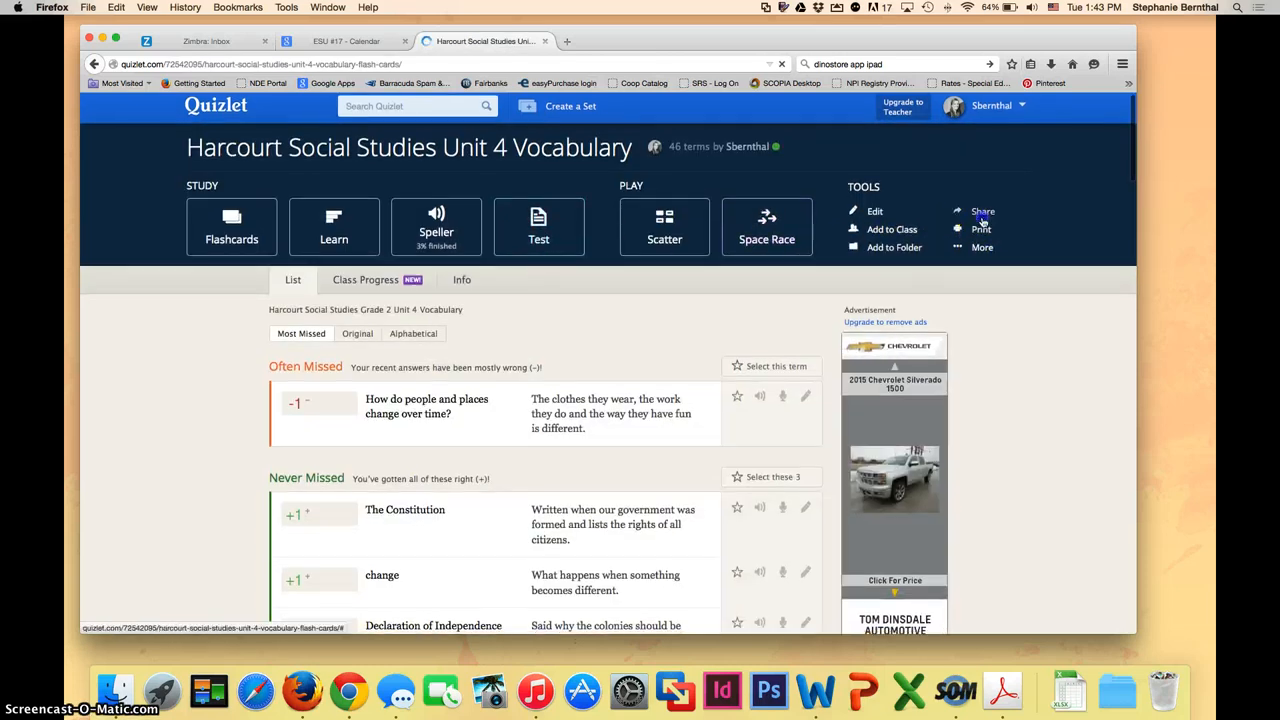
click(982, 211)
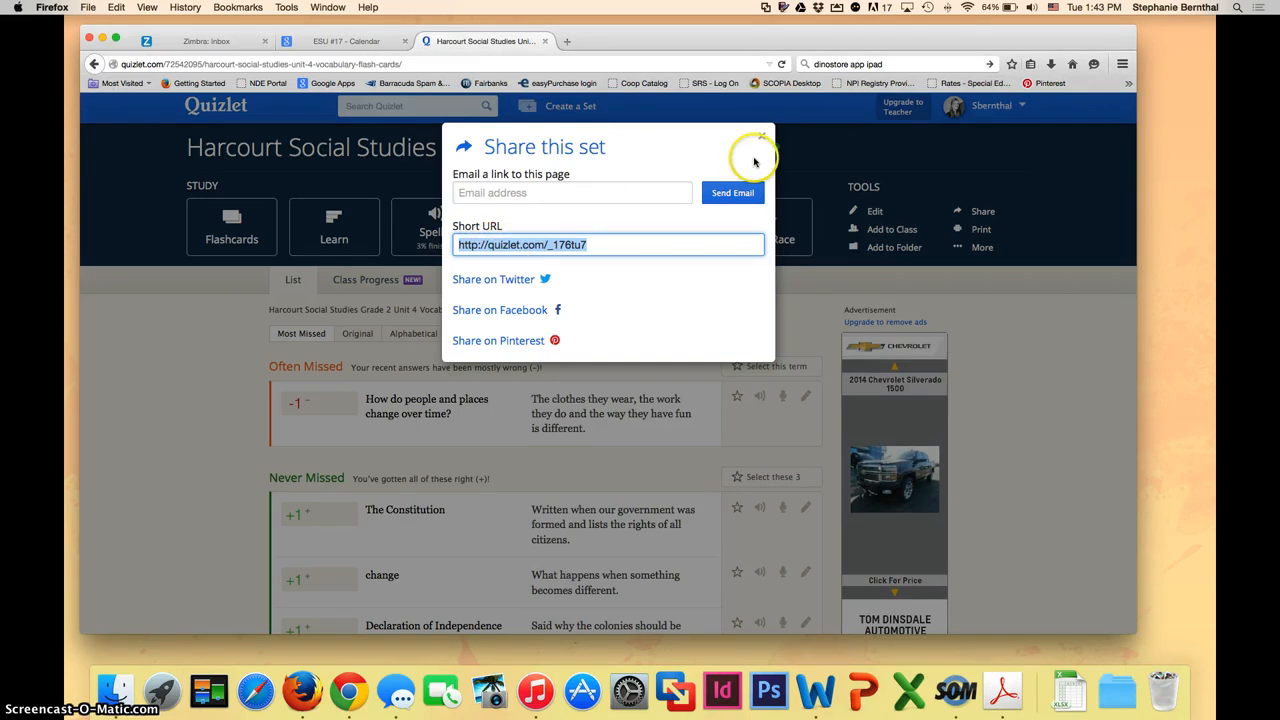
click(762, 135)
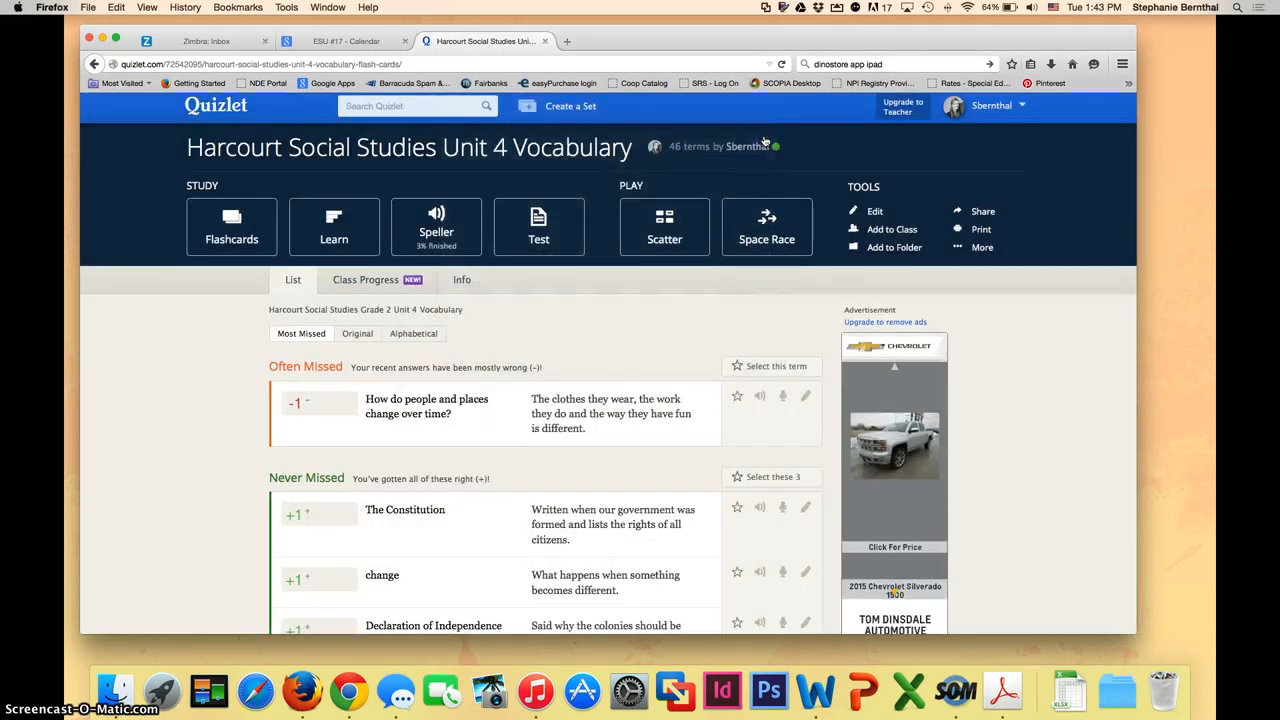
- Open the 'VES - 2nd Grade Science (Unit D, Chapter 1)' folder and list its study modes
click(216, 105)
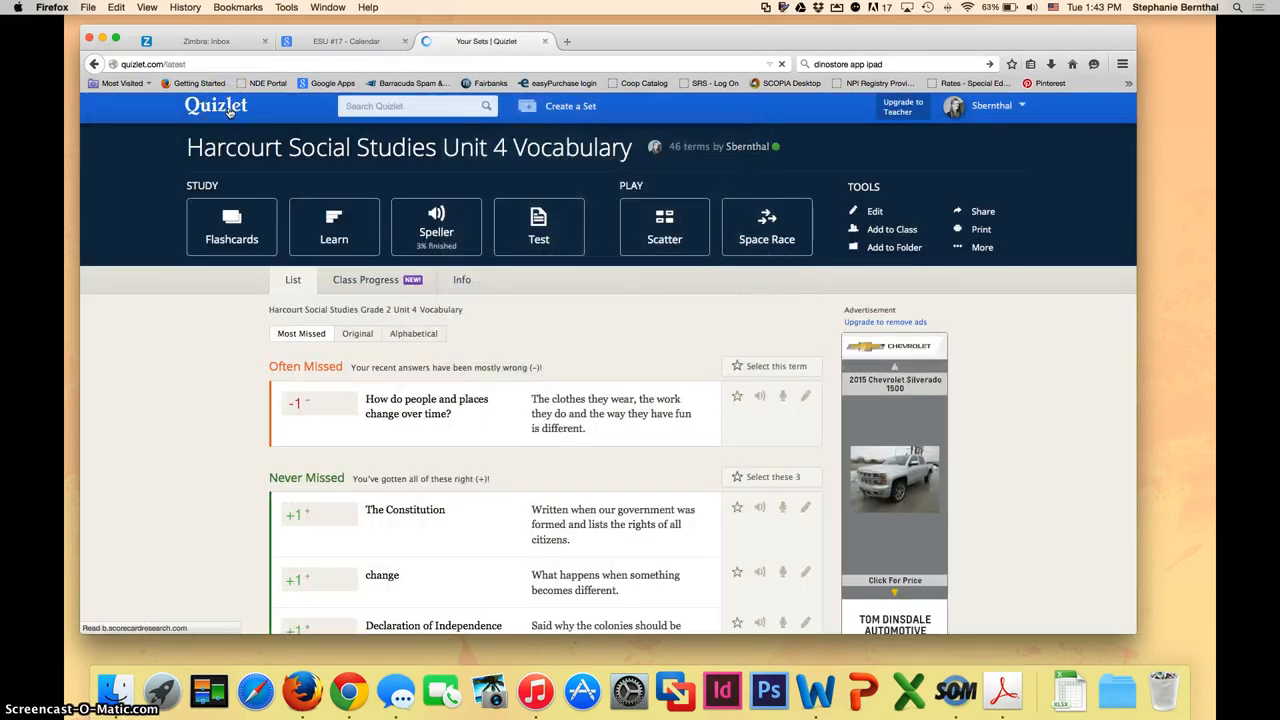
click(216, 106)
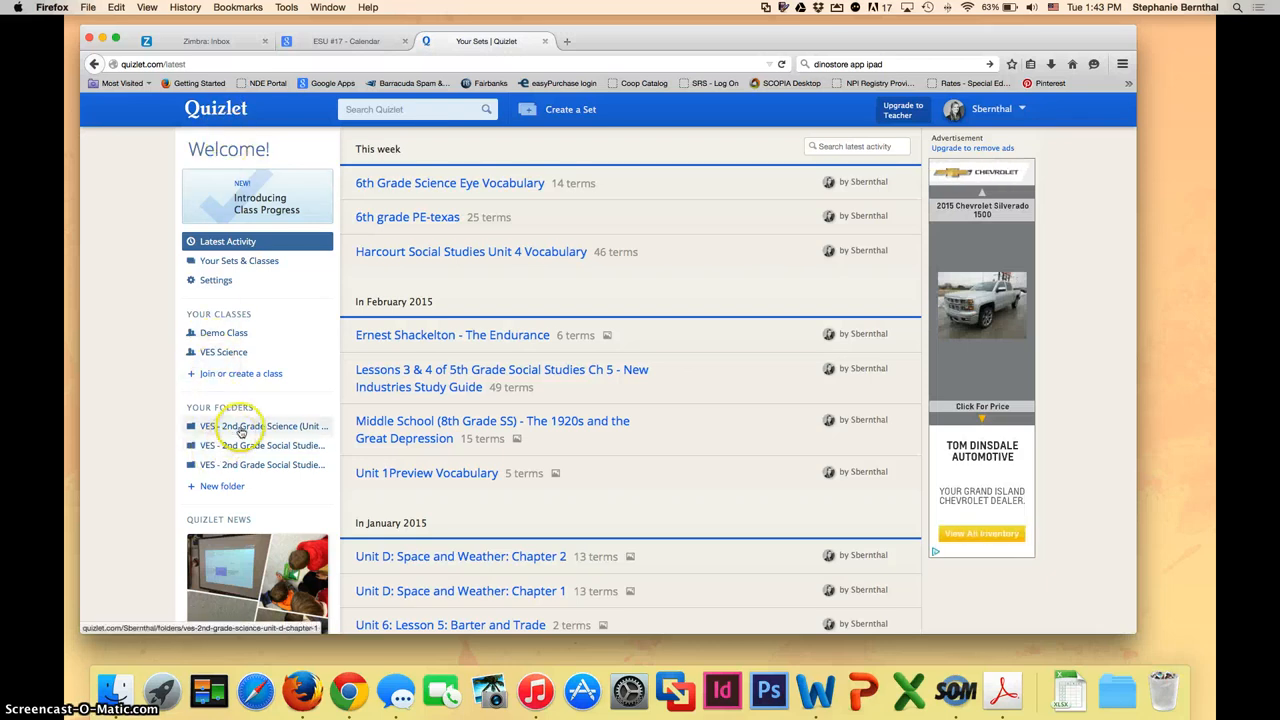
click(263, 425)
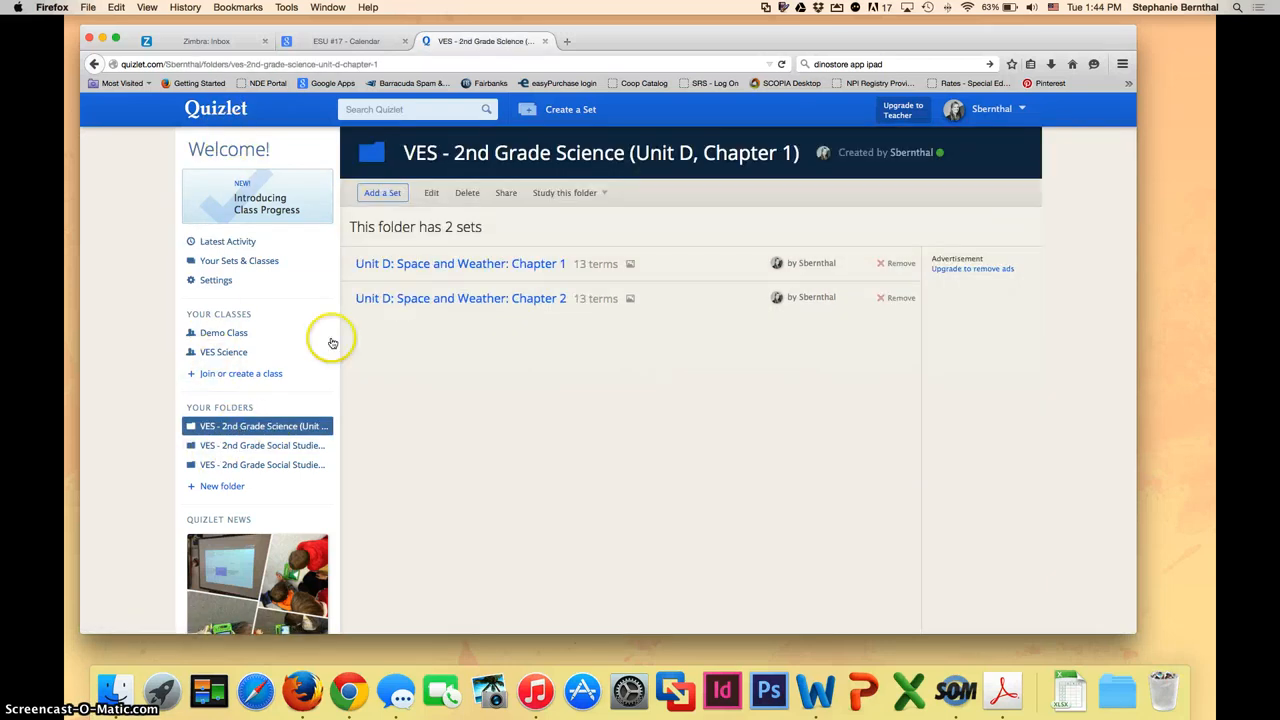
click(568, 192)
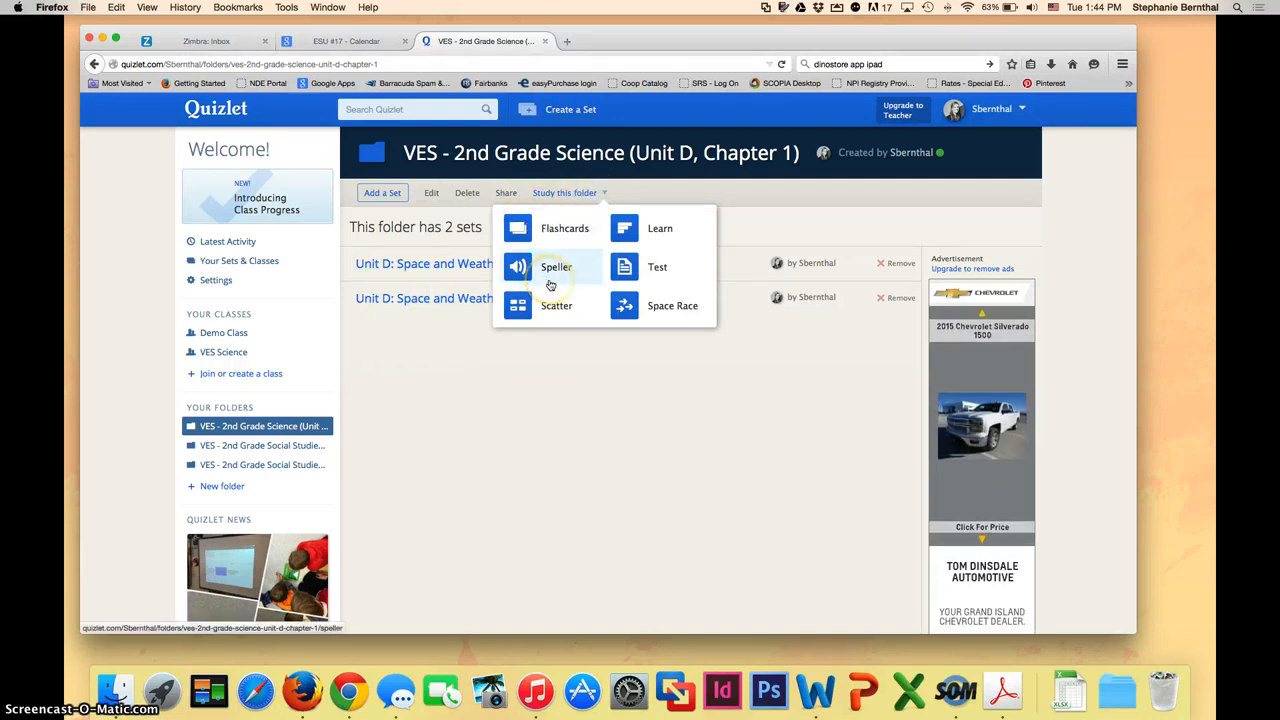
mouse_move(518, 228)
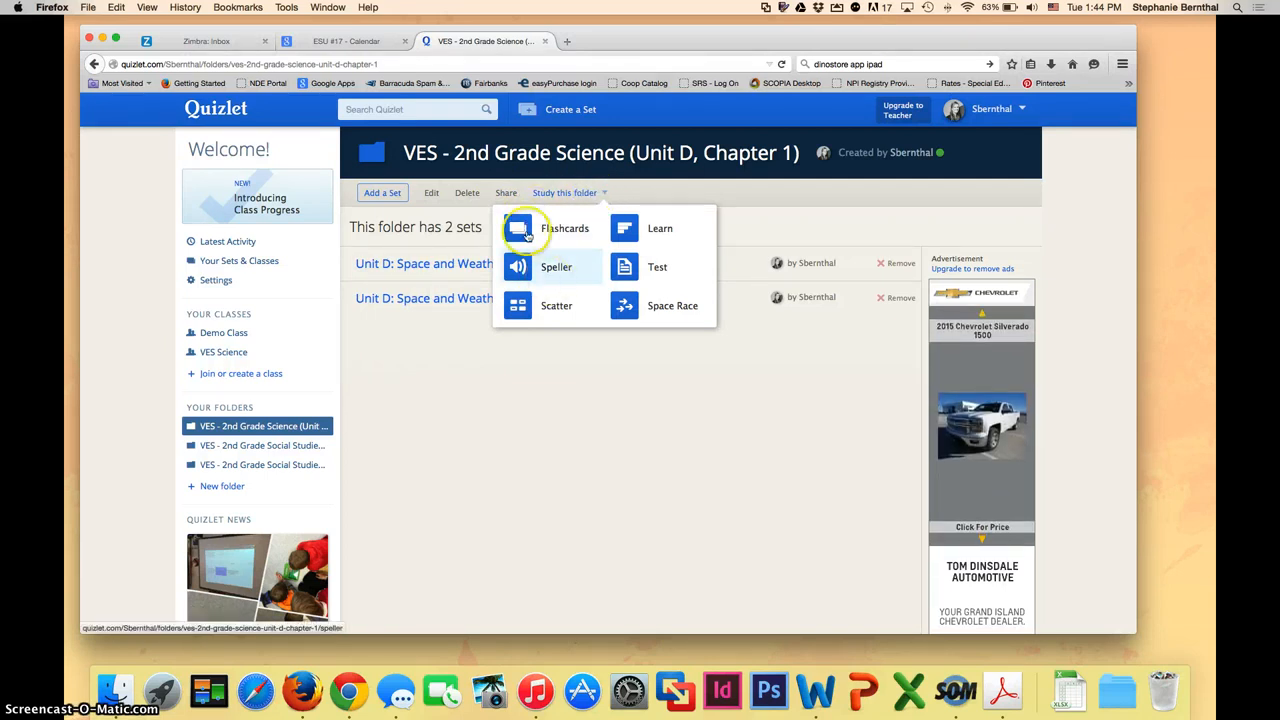
- Email a study invitation for the 2nd Grade Science folder to the 'stph' address
click(506, 192)
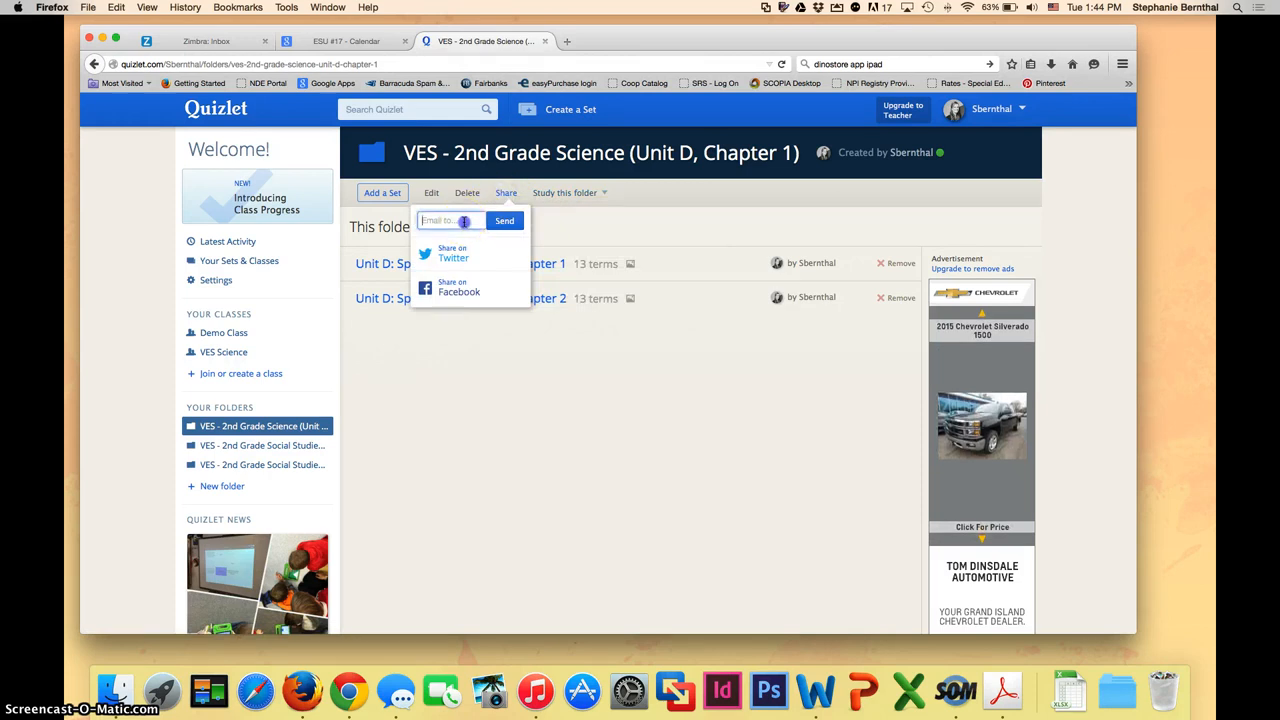
text(stph)
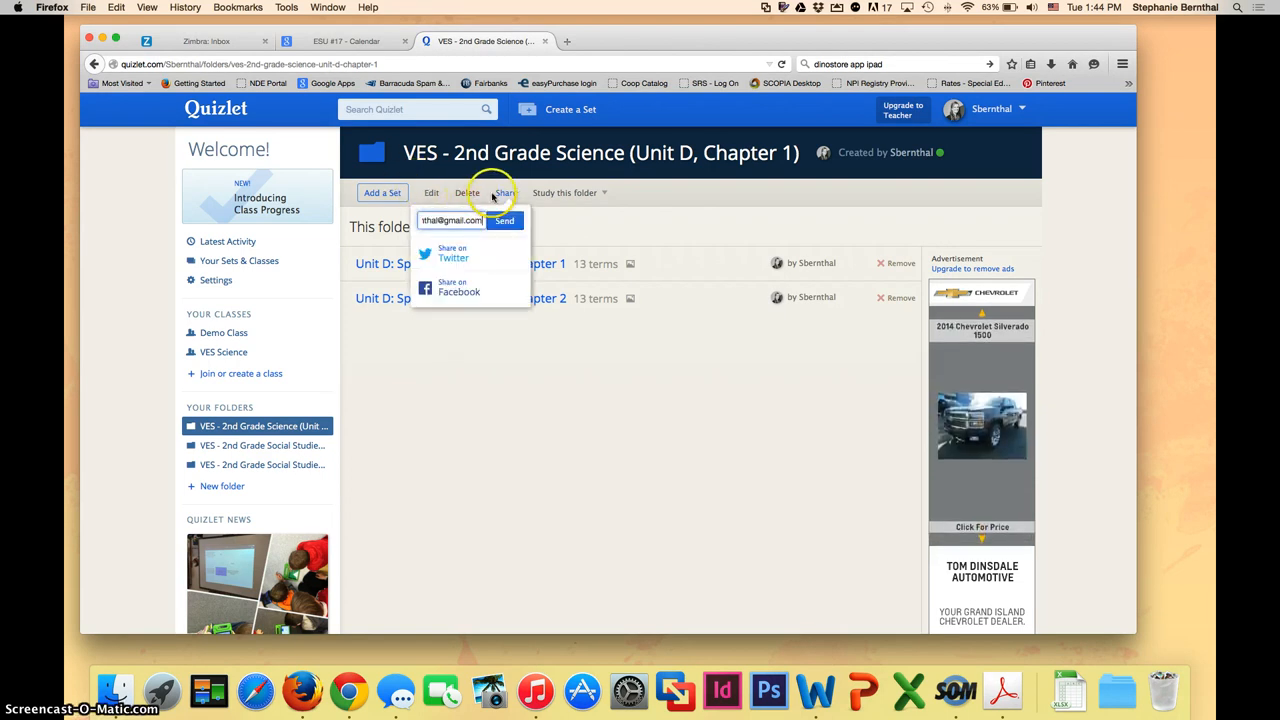
click(505, 220)
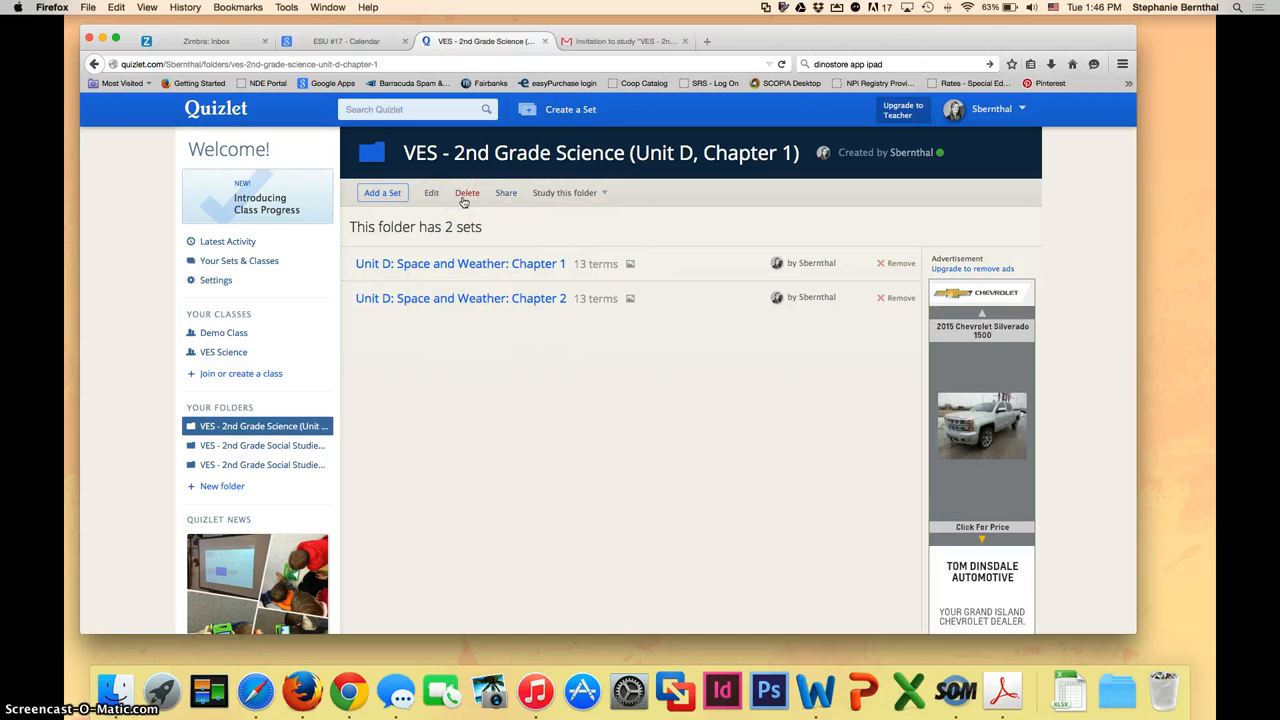
click(506, 193)
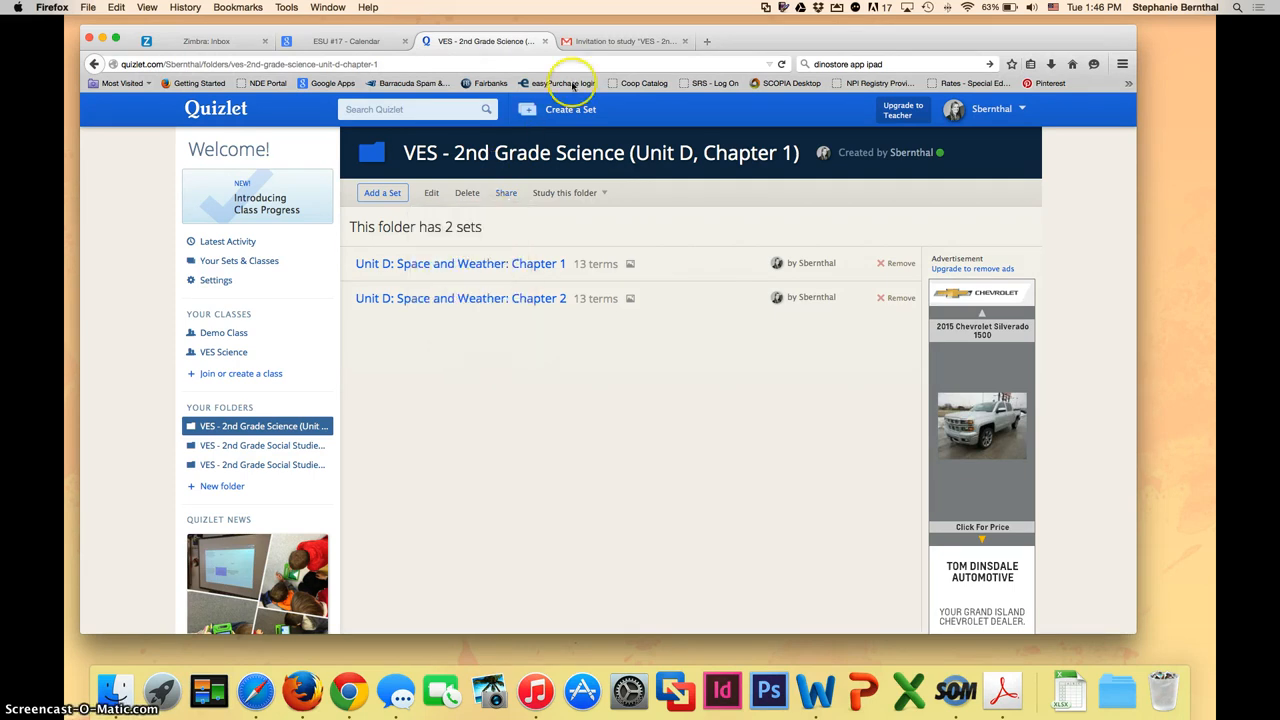
- View the folder invitation email in the Gmail tab and scroll through the message
click(620, 41)
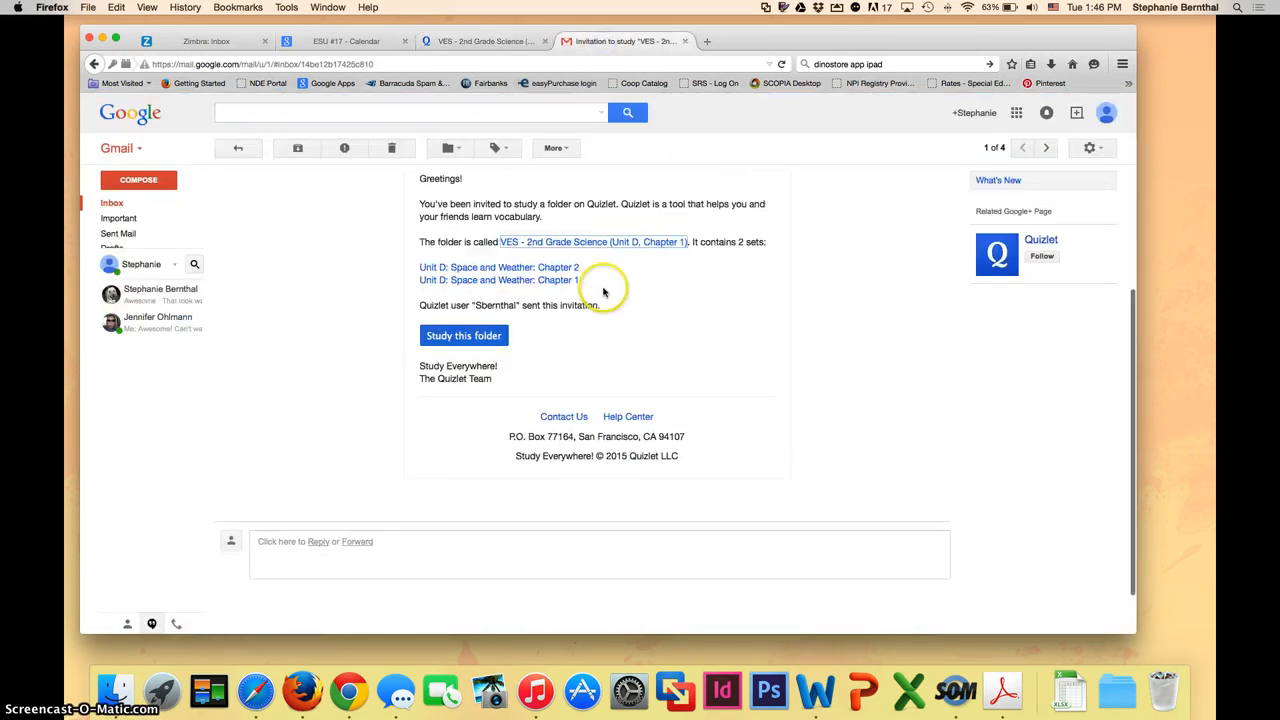
scroll(up, 3)
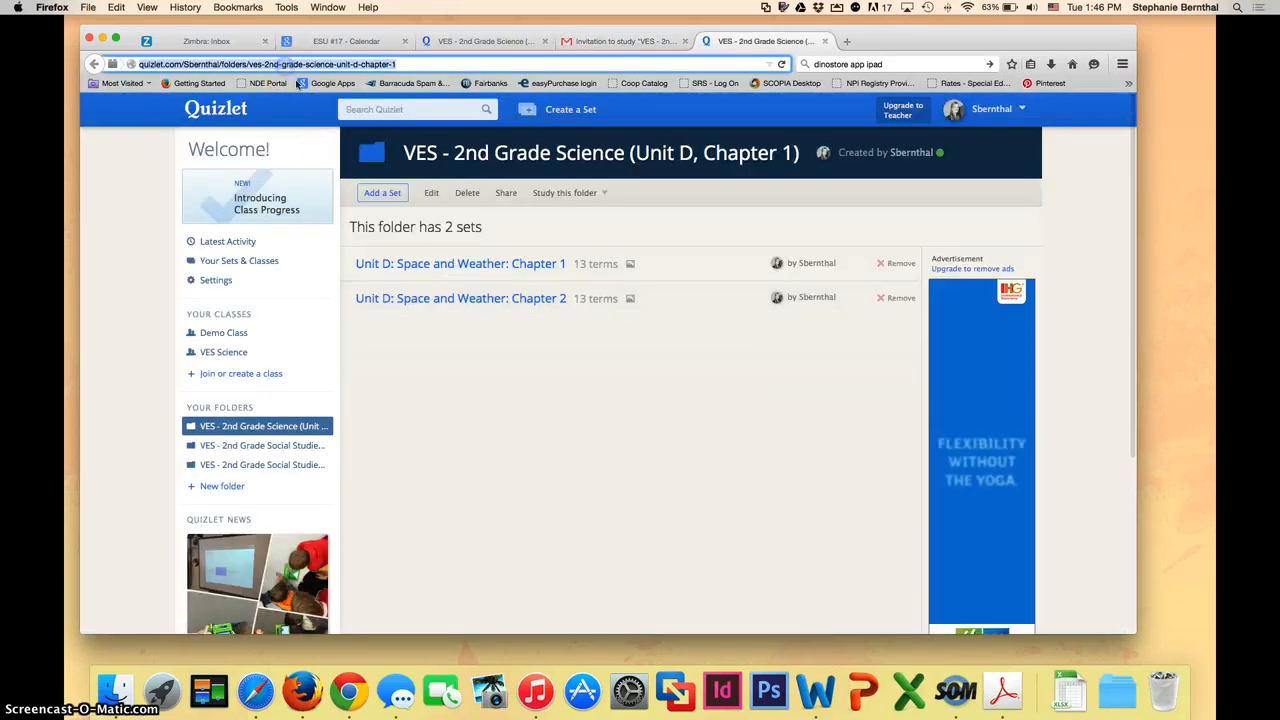
mouse_move(508, 345)
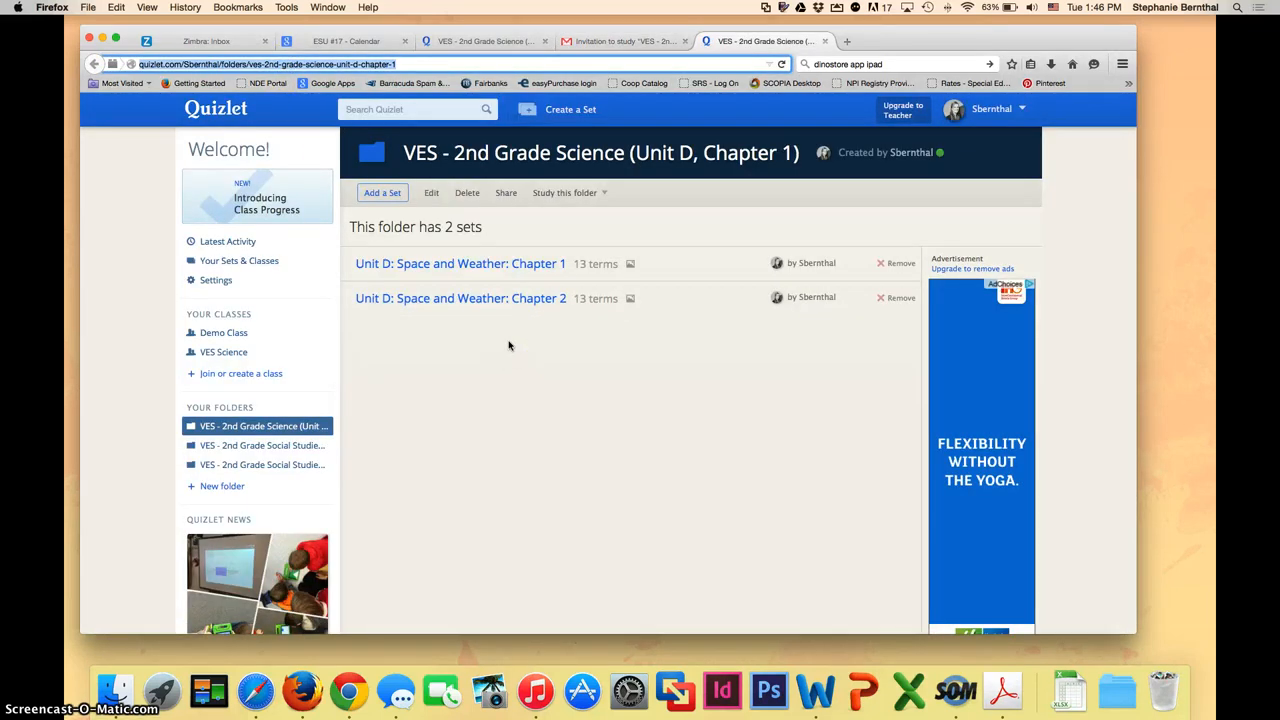